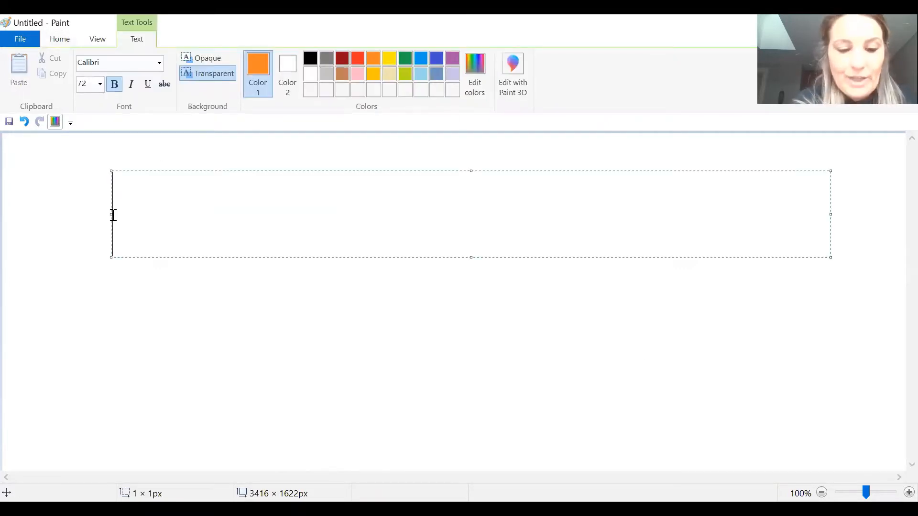
Step: Discard the test text 'dsdccnsdnfndf' so the canvas is blank
type("dsdccnsdnfndf")
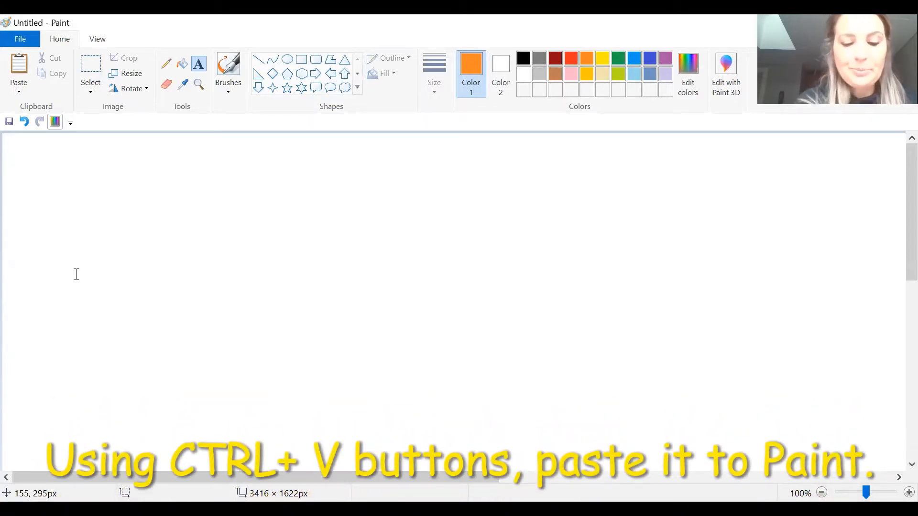
Step: Paste the BINGO card picture and enlarge it to about double size
key("ctrl+v")
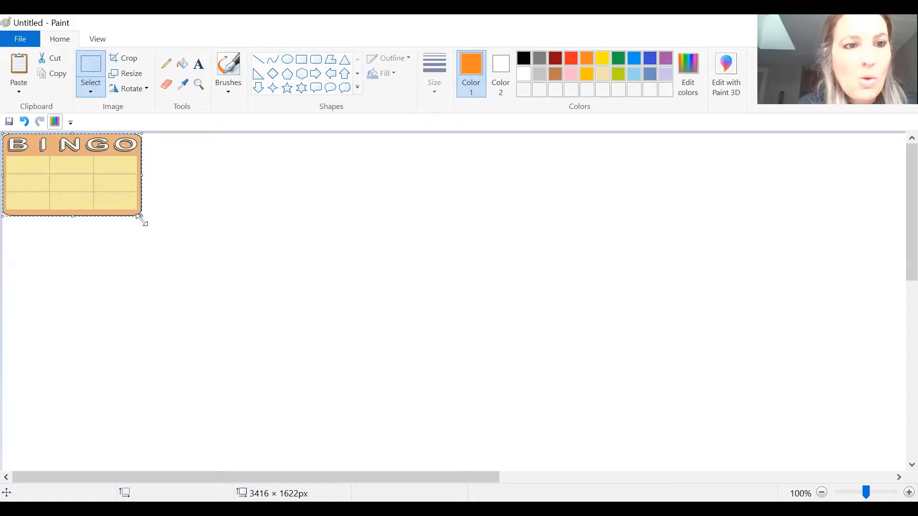
left_click_drag(143, 217, 323, 362)
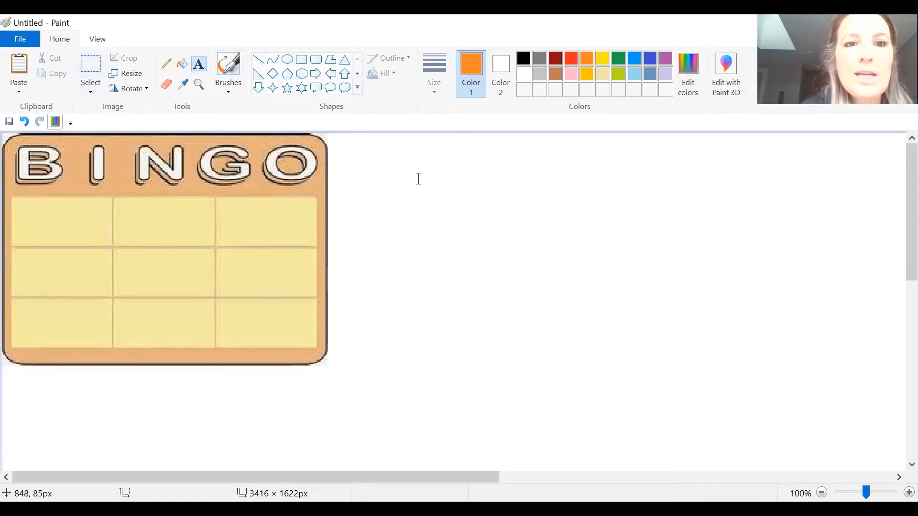
Step: Type 'tomato' and 'lettuce' on separate lines right of the BINGO card
left_click(406, 177)
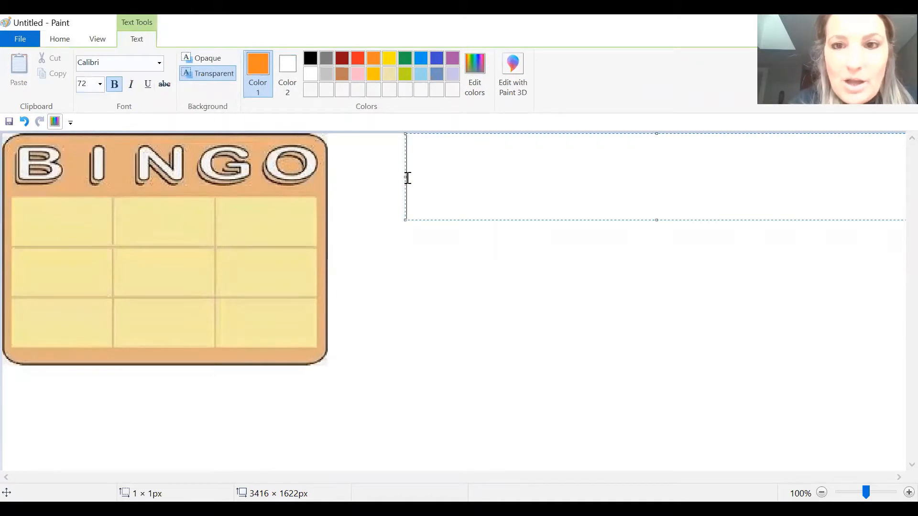
type("tomat")
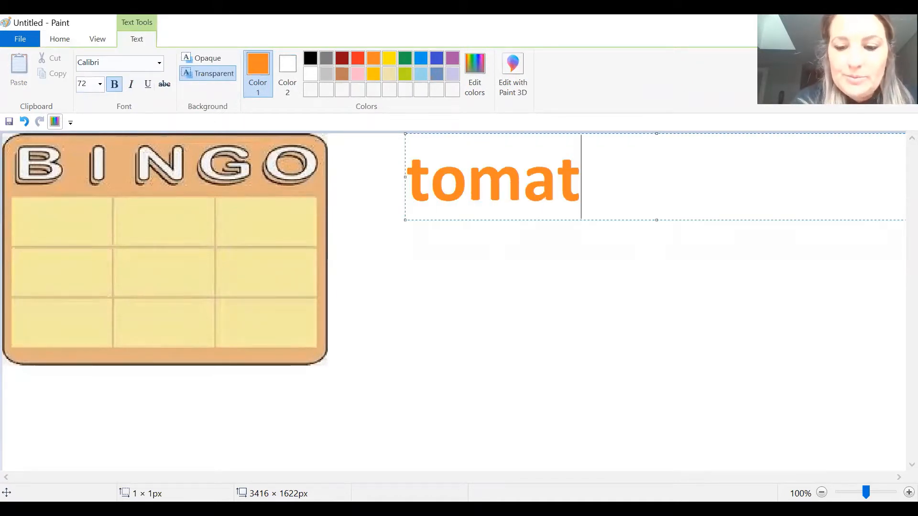
type("o")
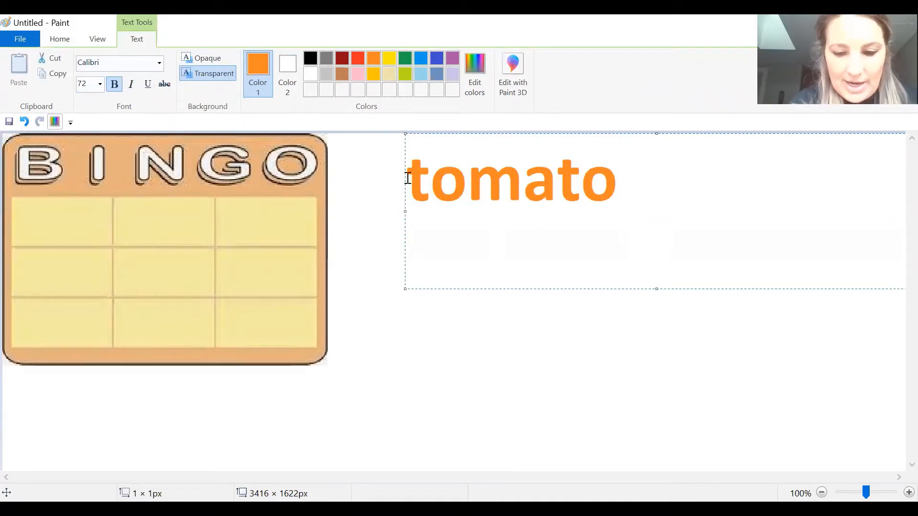
type("lettuce")
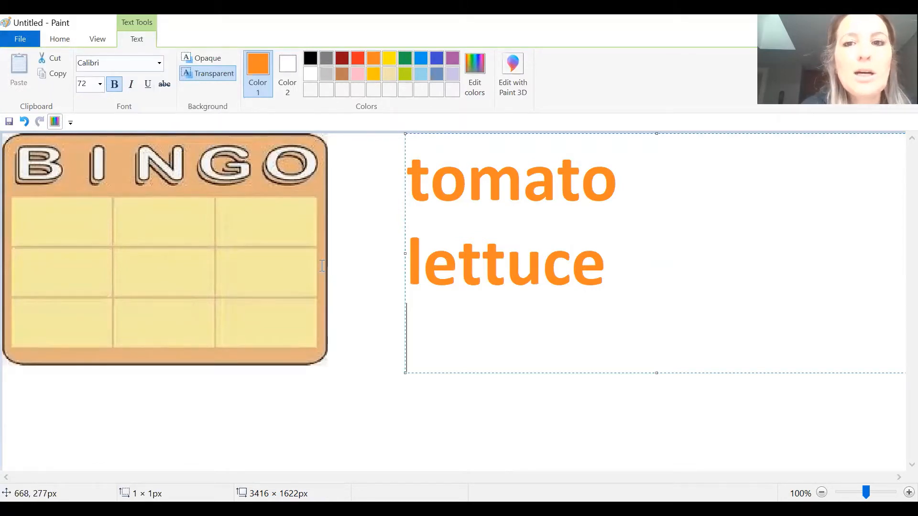
mouse_move(279, 242)
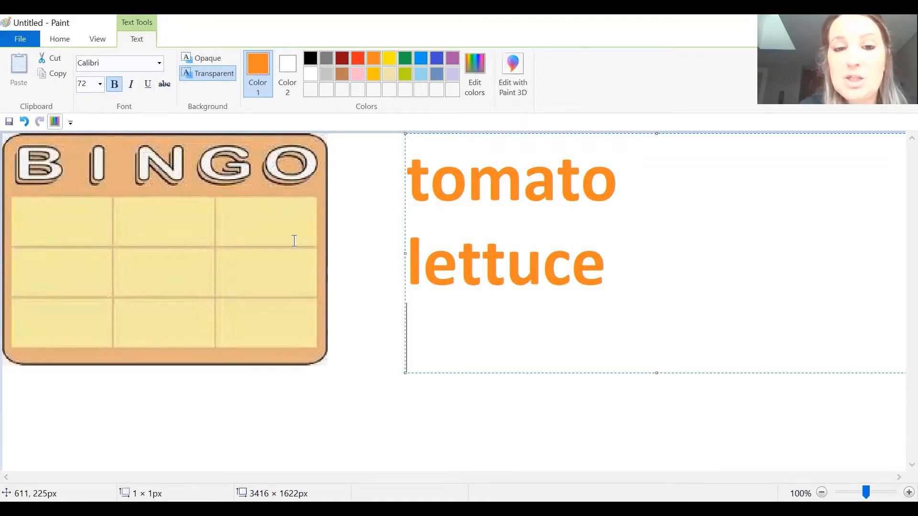
mouse_move(276, 233)
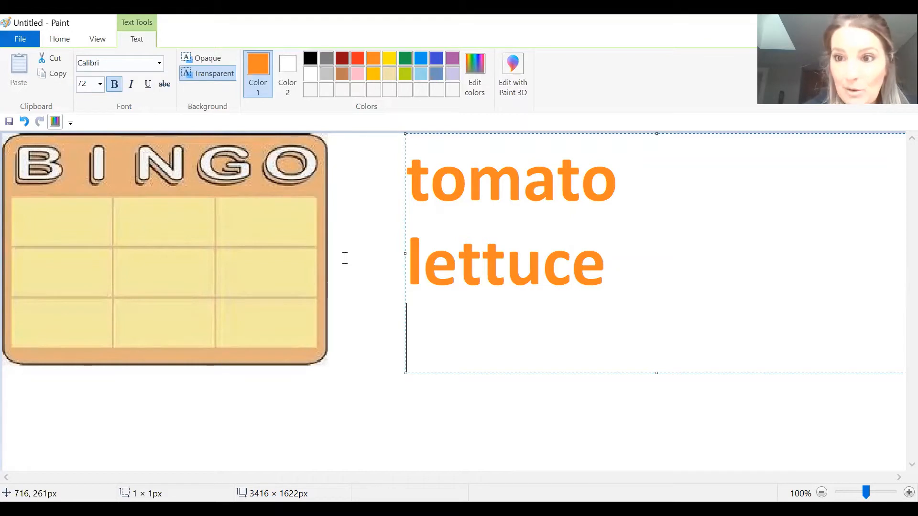
mouse_move(464, 289)
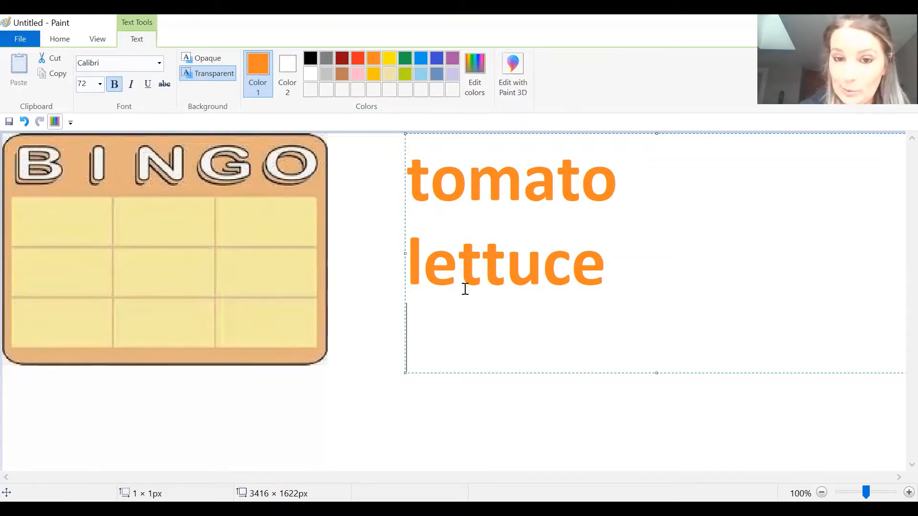
mouse_move(499, 304)
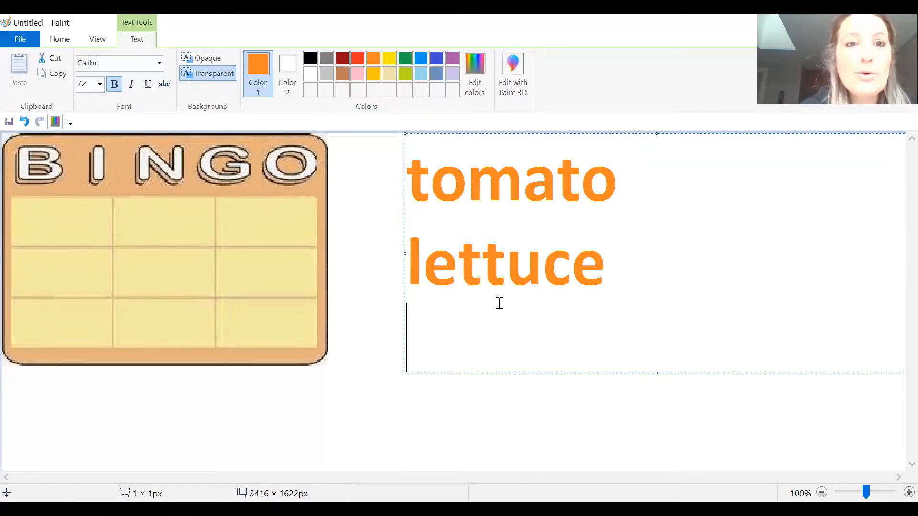
mouse_move(562, 344)
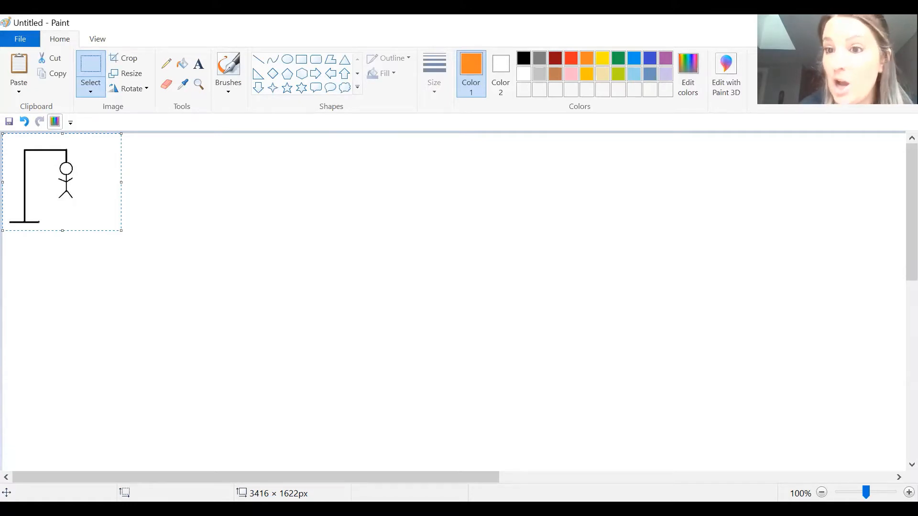
mouse_move(121, 268)
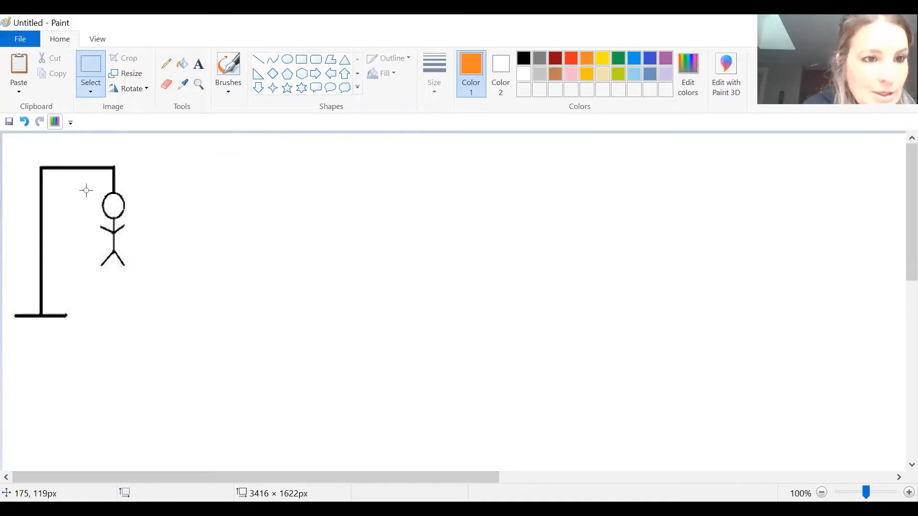
Step: Select the stick figure, legs included, and delete it from under the gallows
left_click_drag(86, 190, 143, 256)
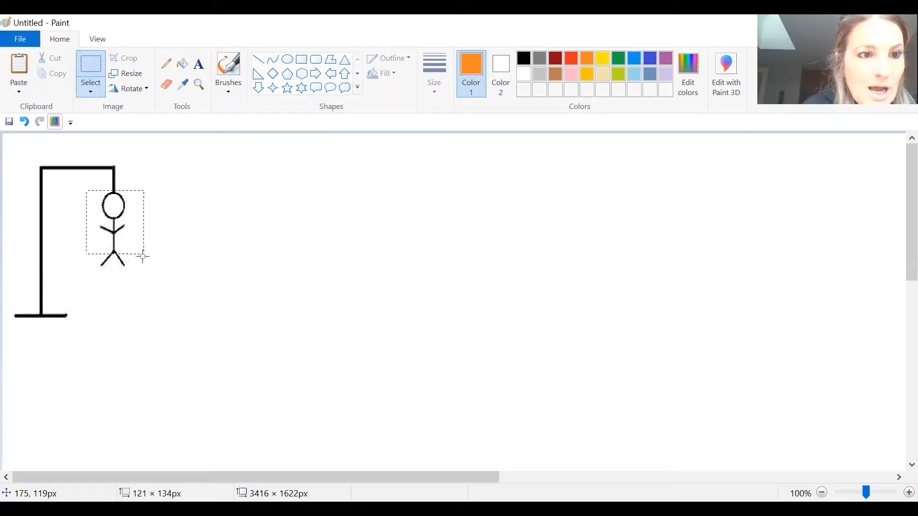
left_click_drag(142, 256, 142, 270)
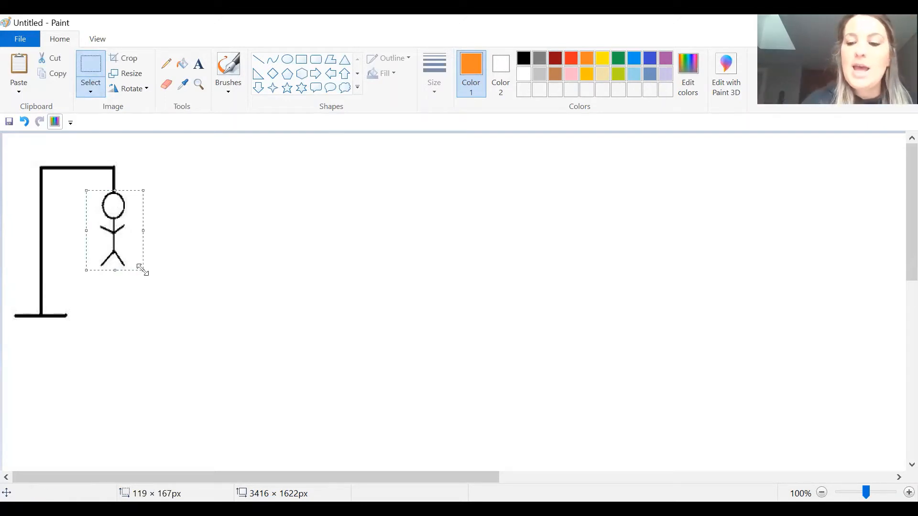
key("Delete")
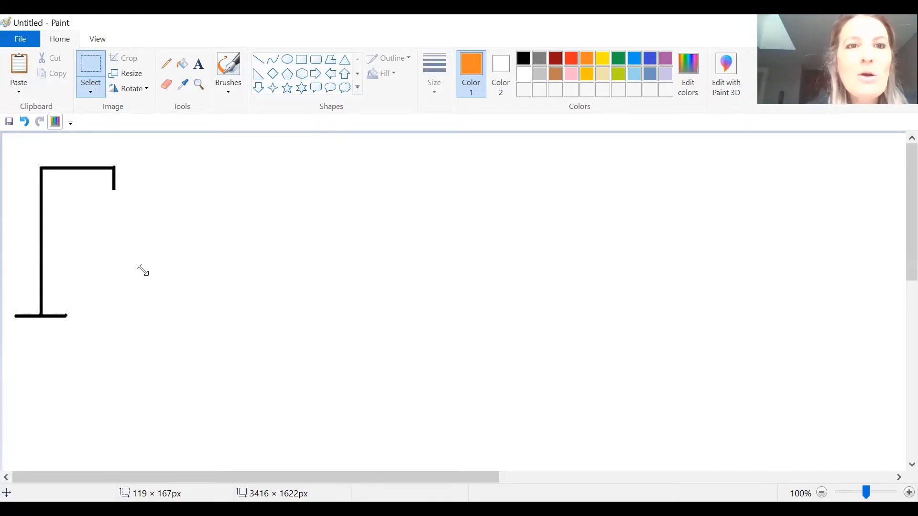
left_click(258, 58)
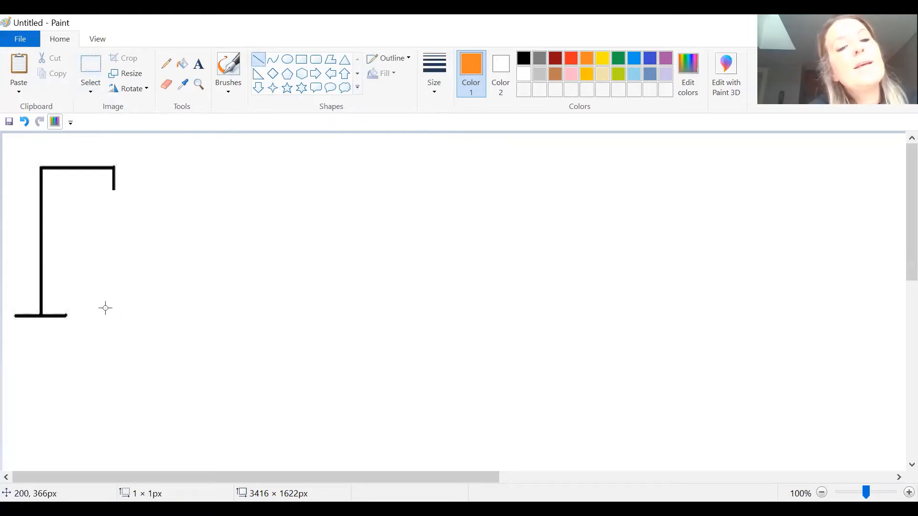
Step: Draw six horizontal orange letter dashes in a row beside the gallows base
left_click_drag(97, 308, 164, 308)
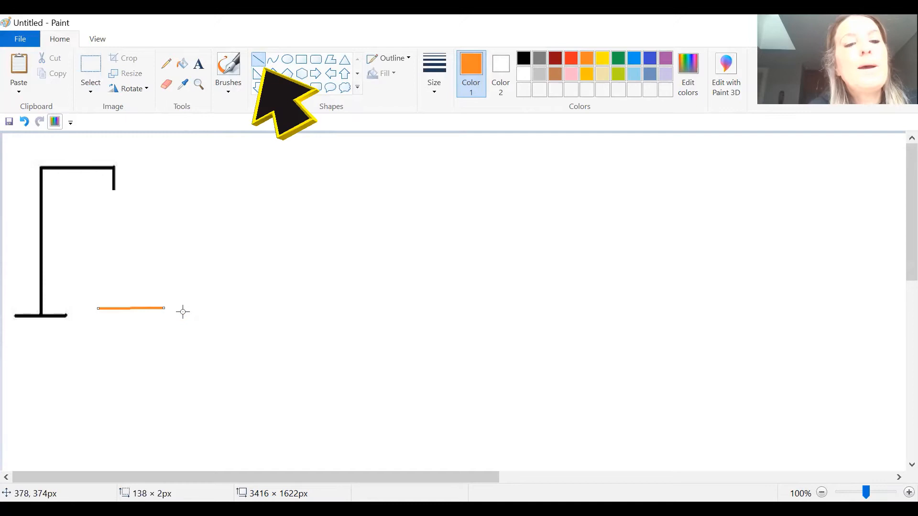
left_click_drag(177, 307, 245, 308)
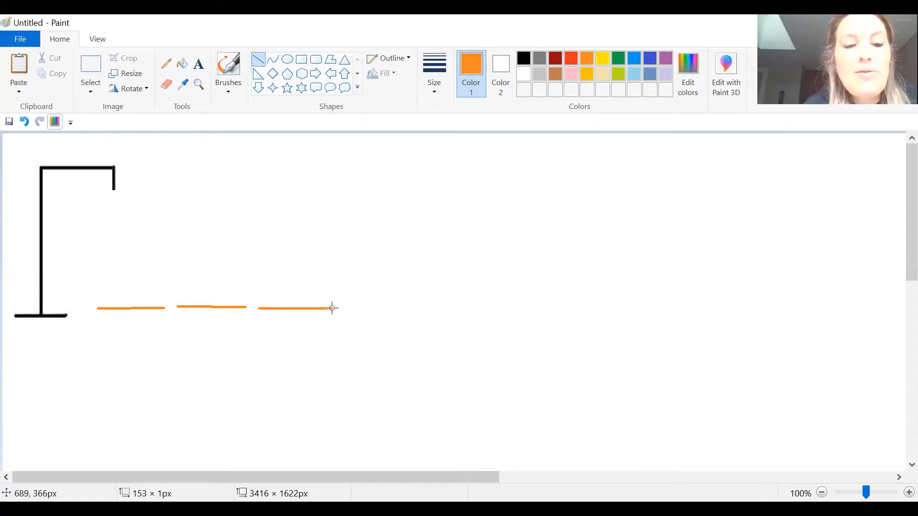
left_click_drag(331, 309, 358, 308)
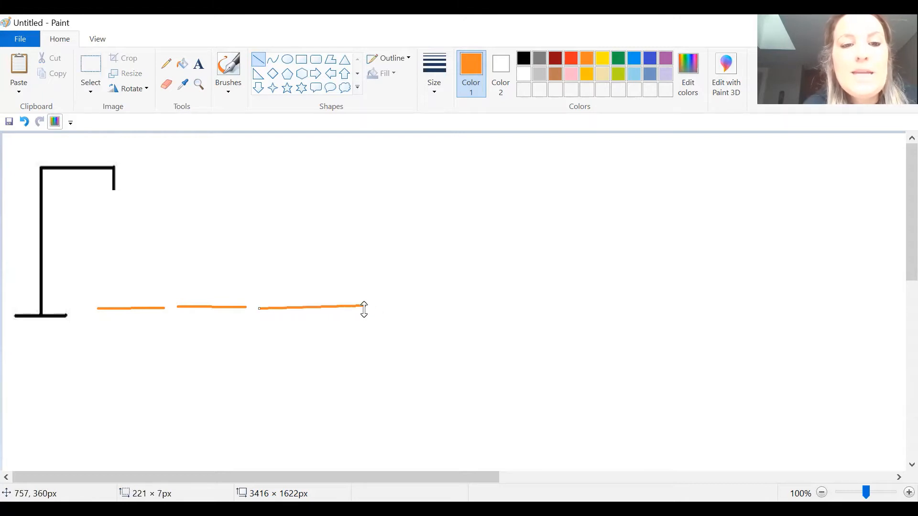
left_click_drag(363, 310, 364, 309)
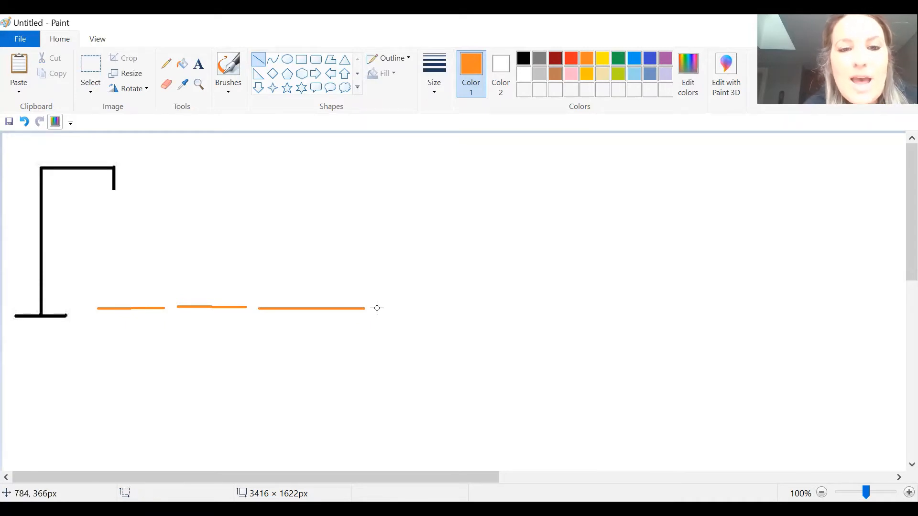
left_click_drag(379, 309, 475, 308)
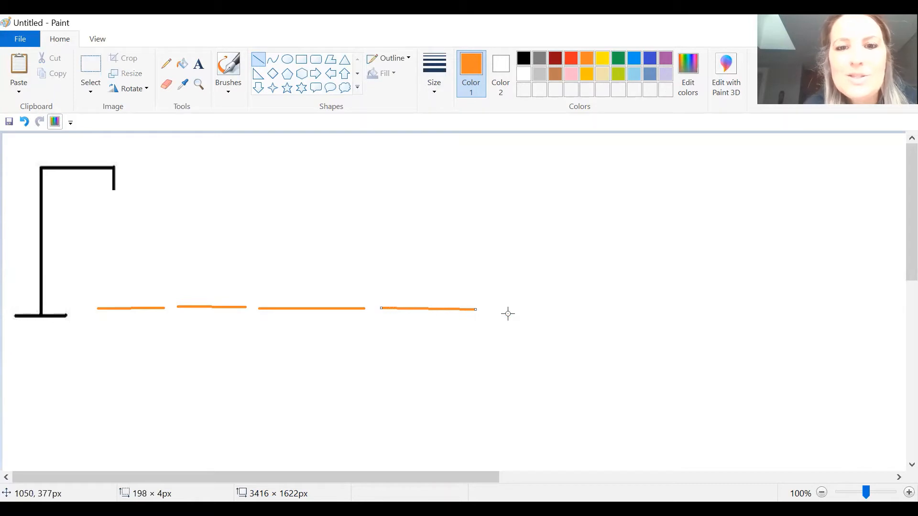
left_click_drag(486, 314, 594, 314)
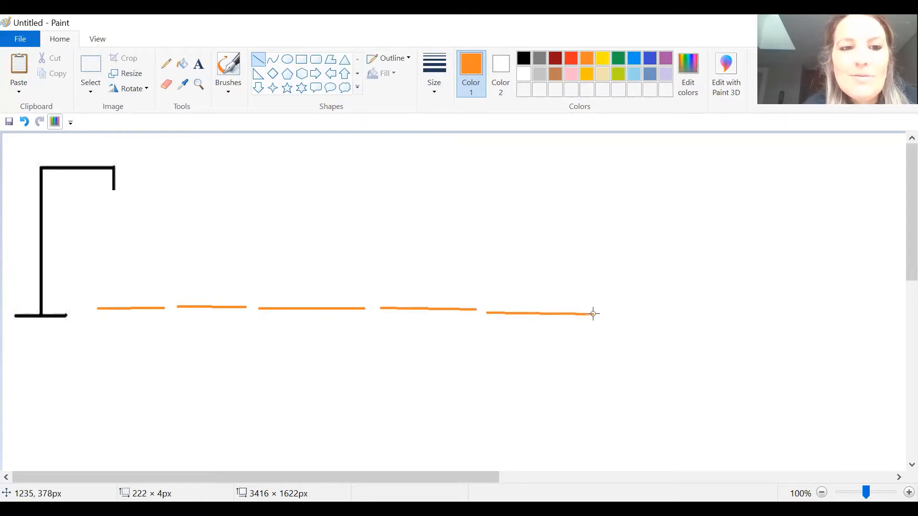
left_click_drag(615, 316, 717, 316)
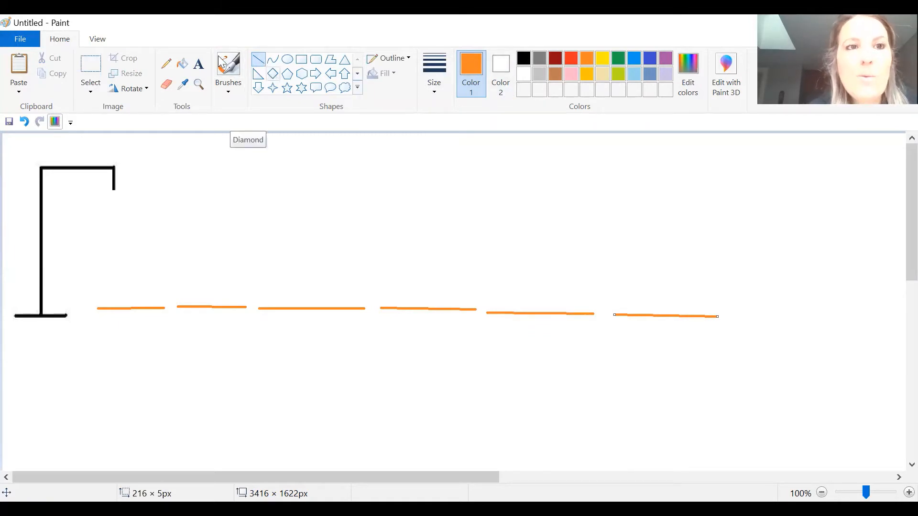
left_click(198, 64)
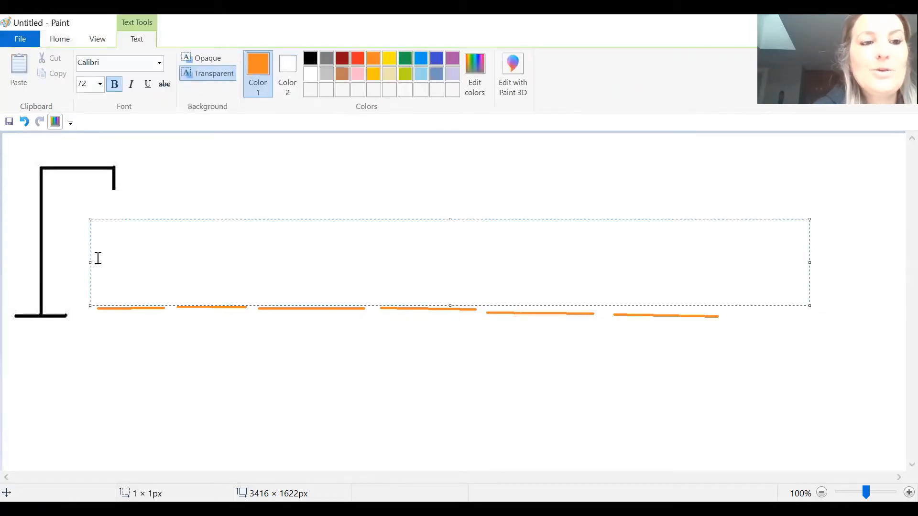
Step: Type orange A letters over the second, fourth and sixth blanks
type("a")
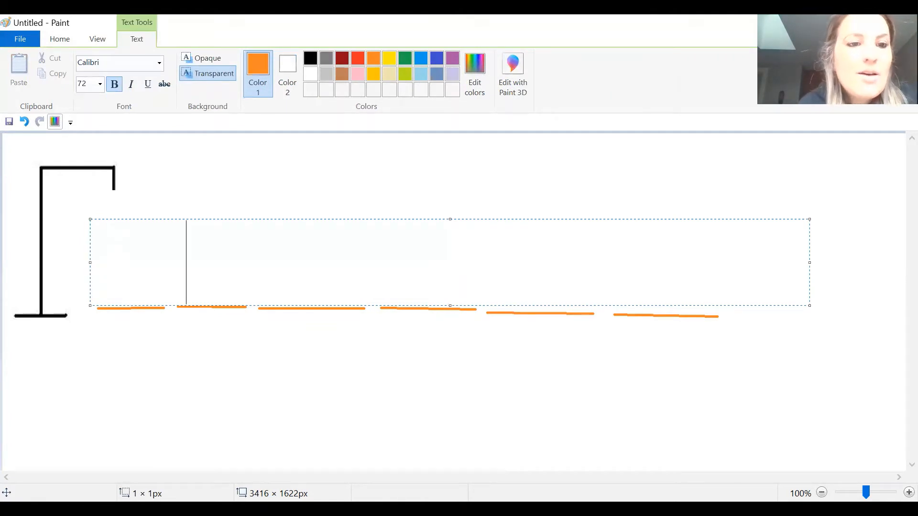
type("A")
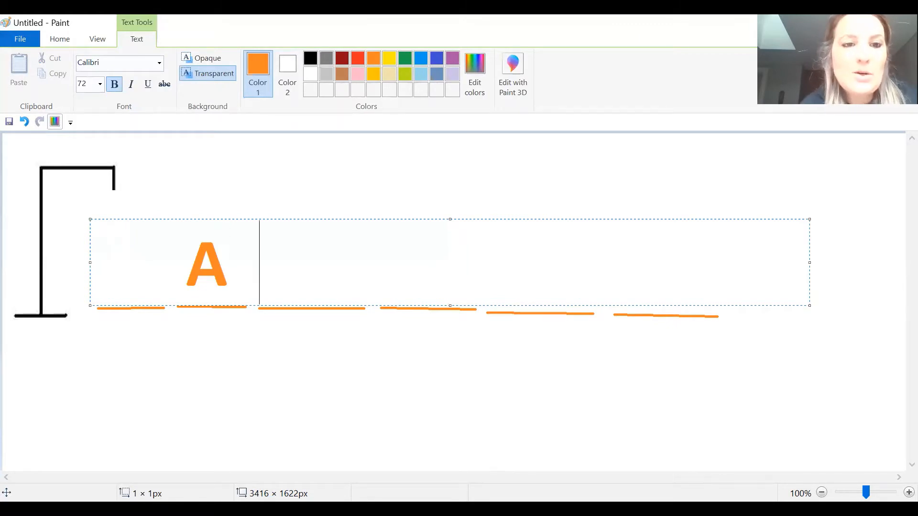
type("A A")
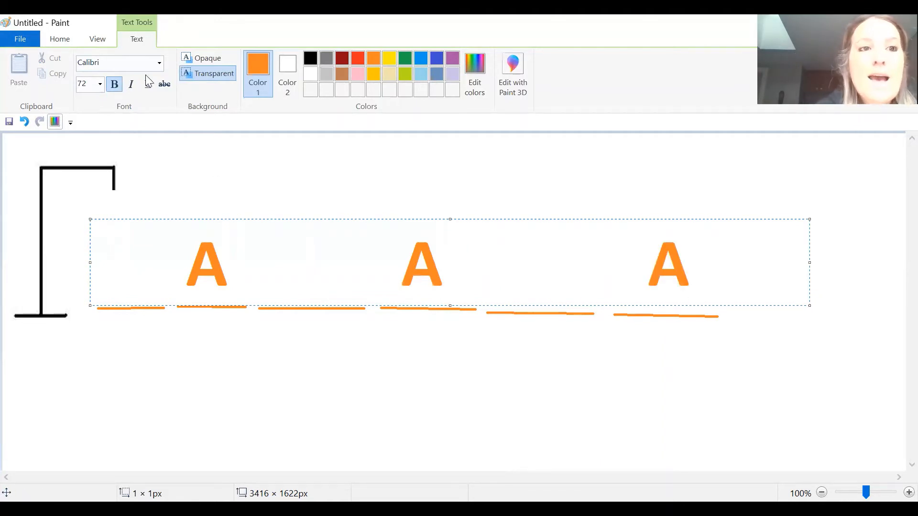
left_click(59, 39)
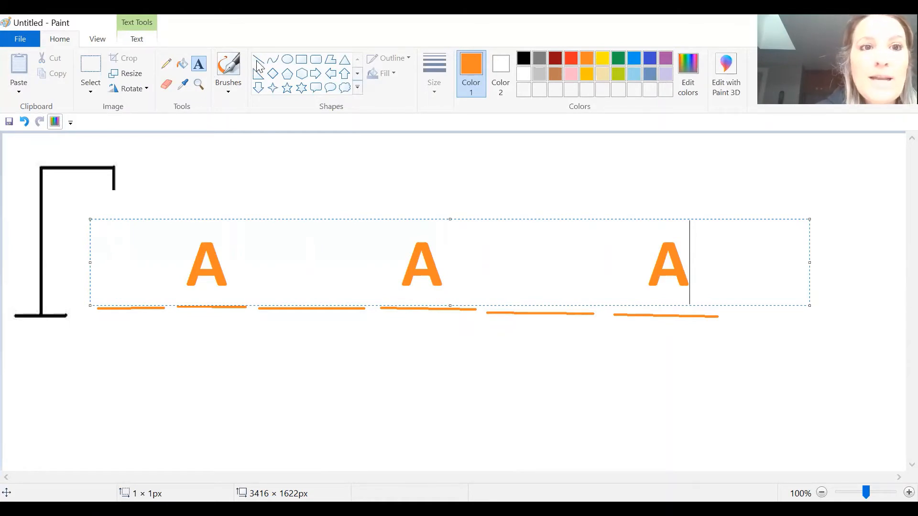
left_click(96, 365)
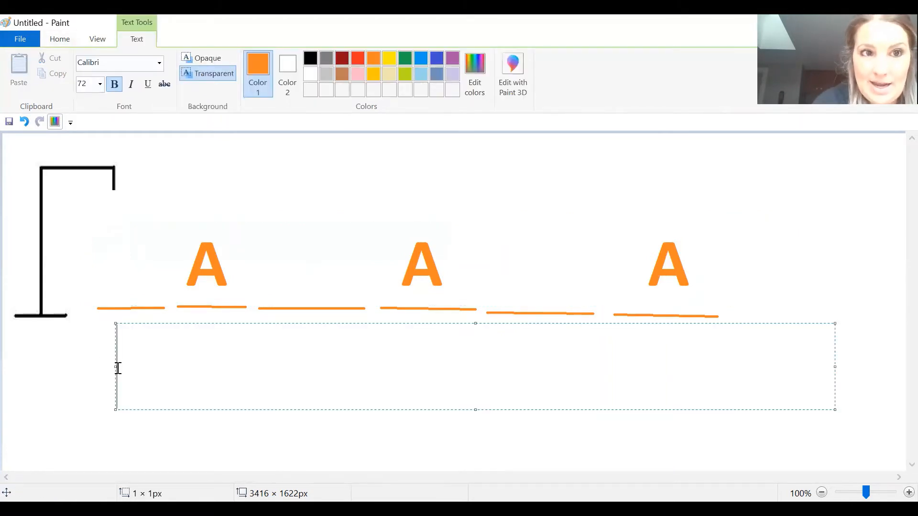
Step: Add wrong guess O below the blanks and draw the orange oval head
type("O")
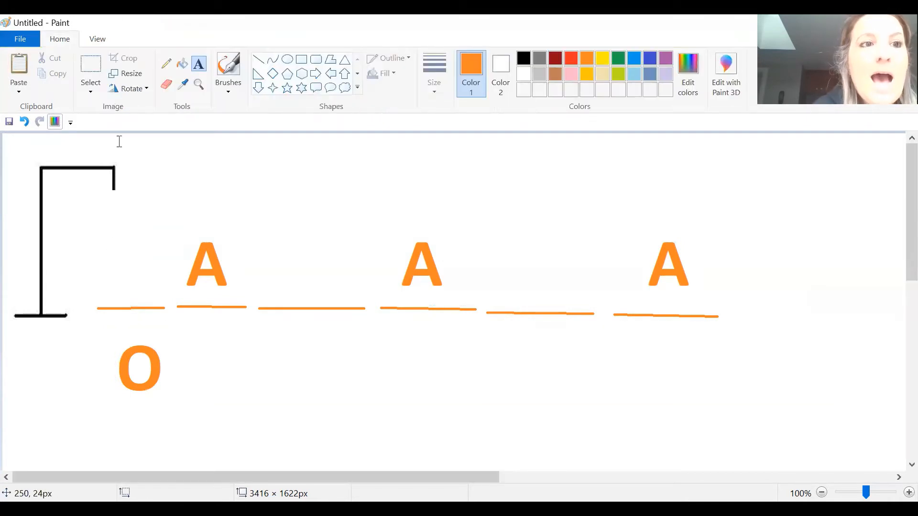
mouse_move(227, 185)
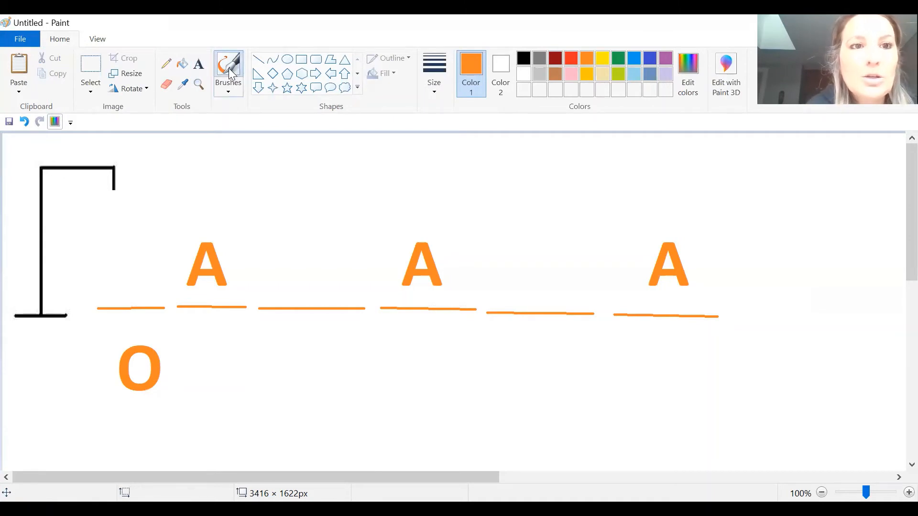
left_click(228, 70)
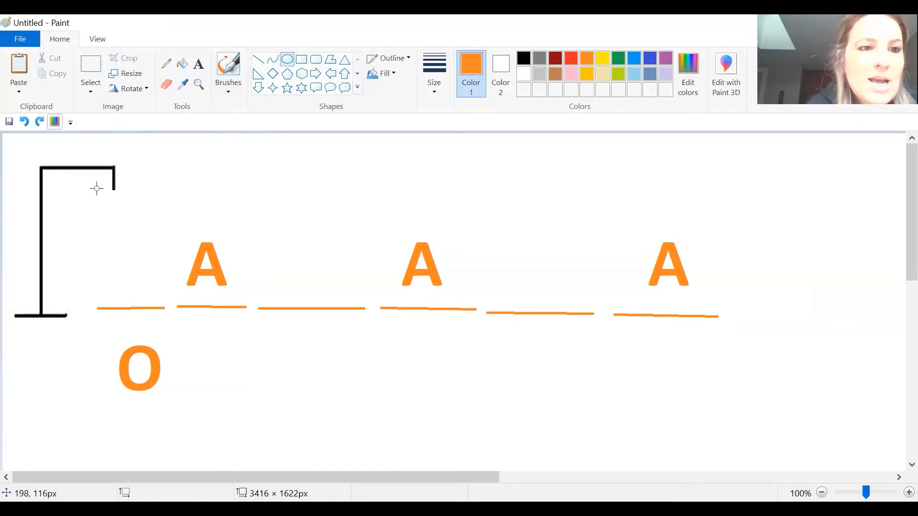
left_click_drag(95, 188, 134, 224)
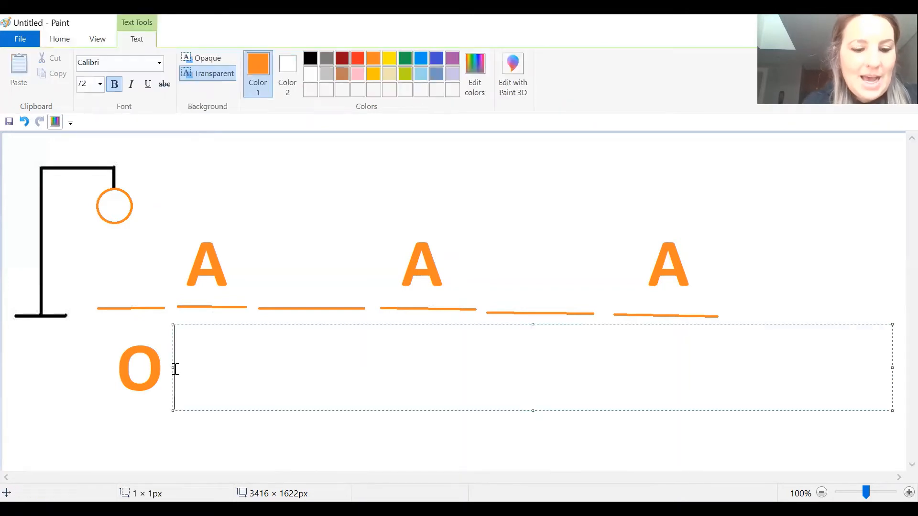
Step: Add wrong guesses E, I and U and draw the body line under the head
type("E")
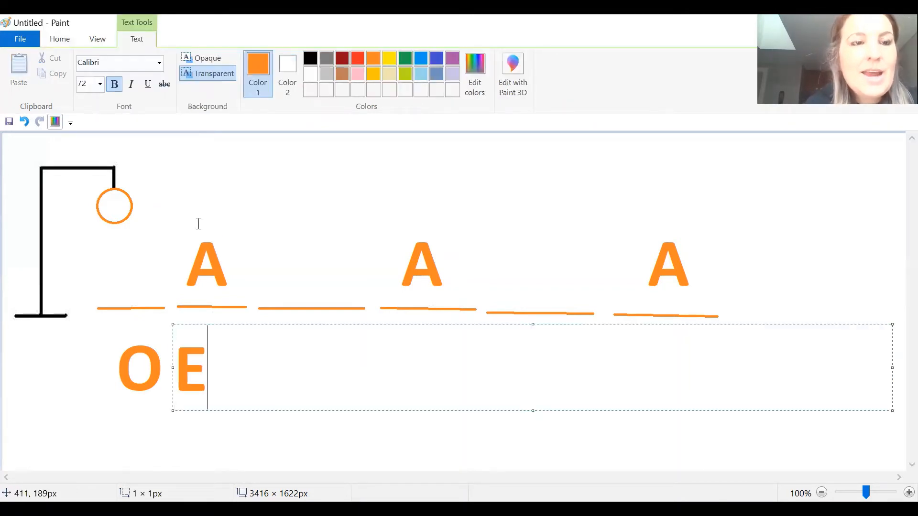
left_click(59, 39)
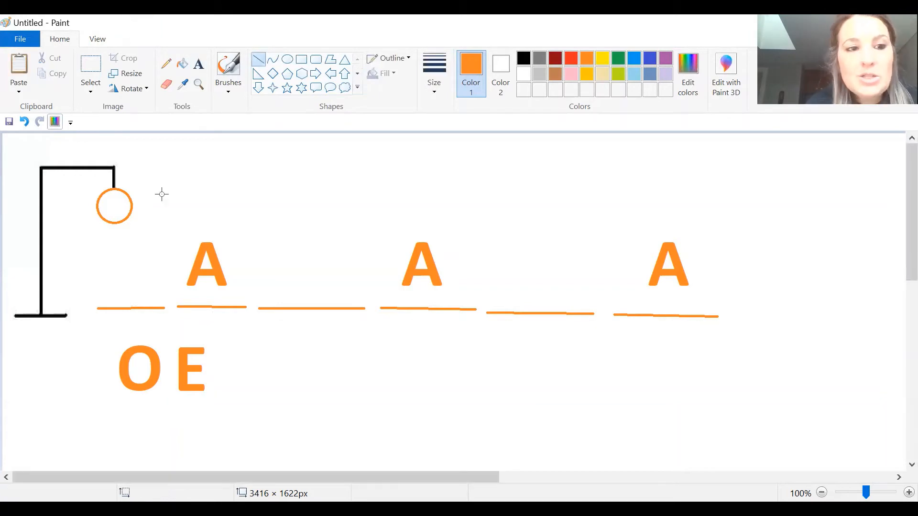
mouse_move(112, 223)
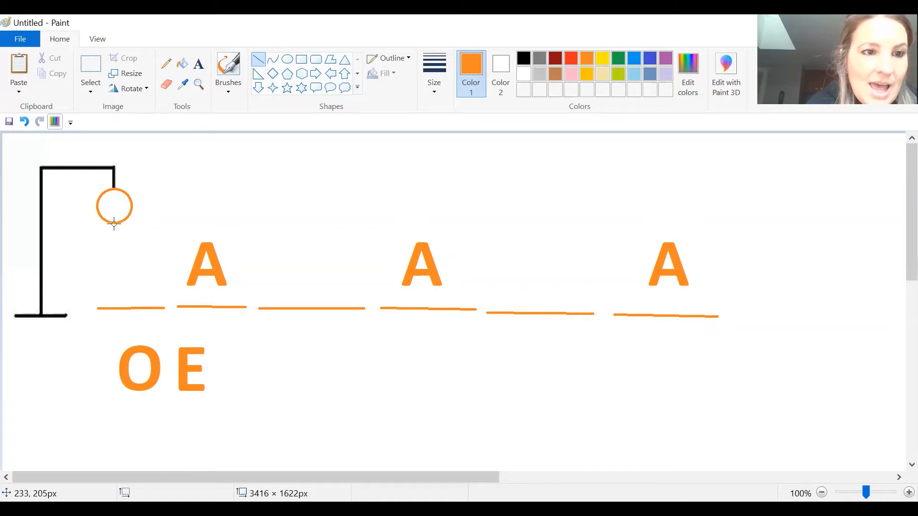
left_click_drag(115, 223, 114, 272)
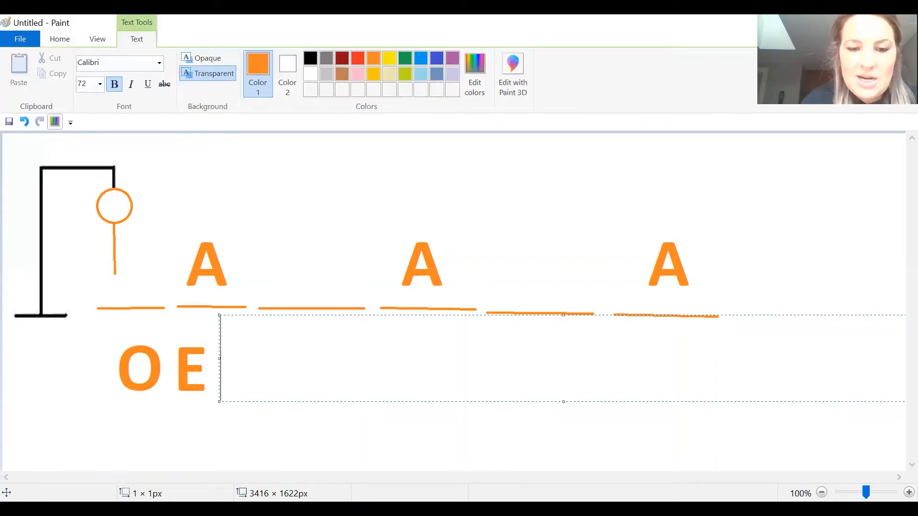
type("I")
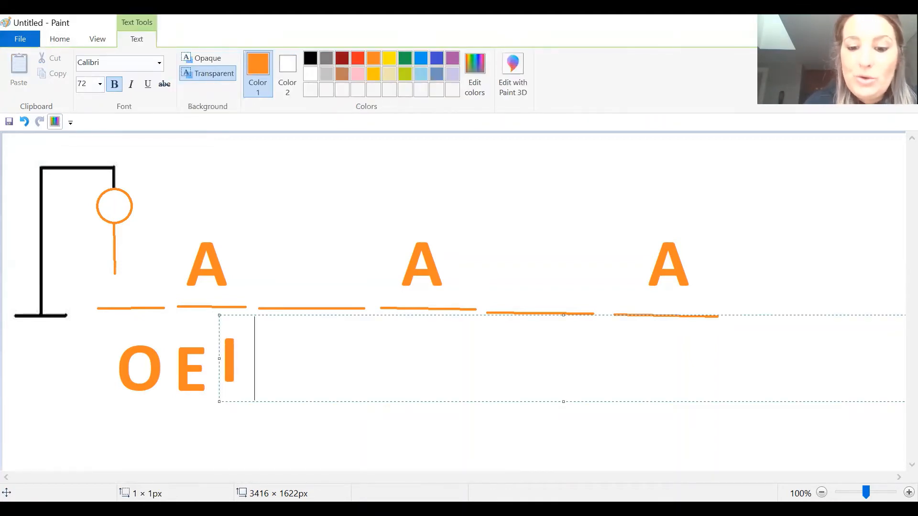
type("IU")
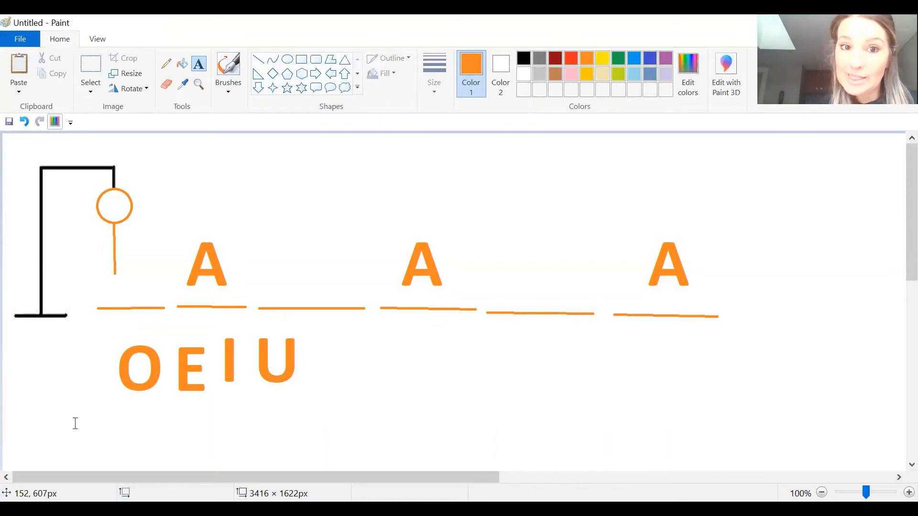
mouse_move(170, 268)
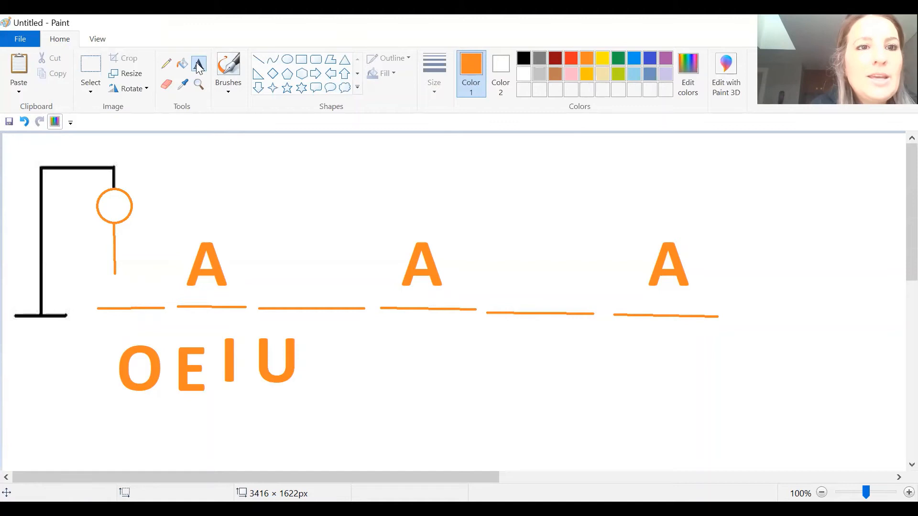
Step: Type B on the first blank, N on the third and fifth, and draw an arm
left_click(198, 66)
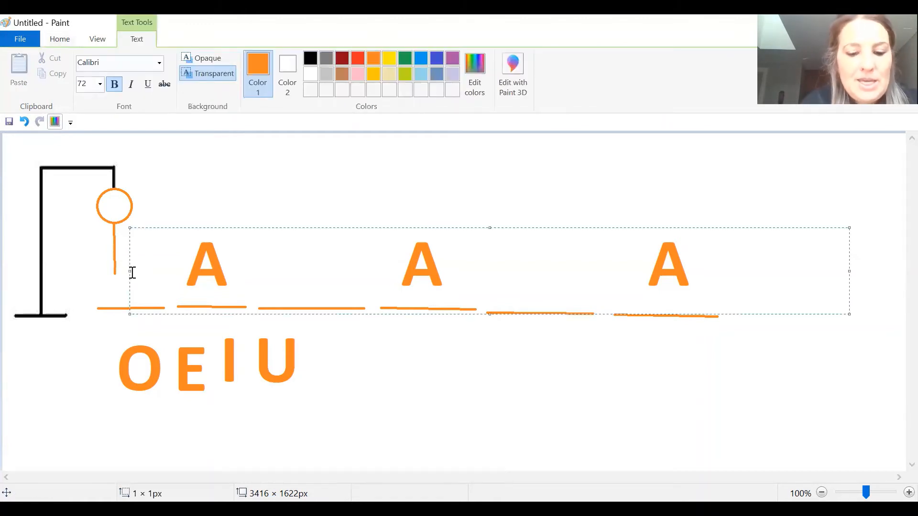
type("B")
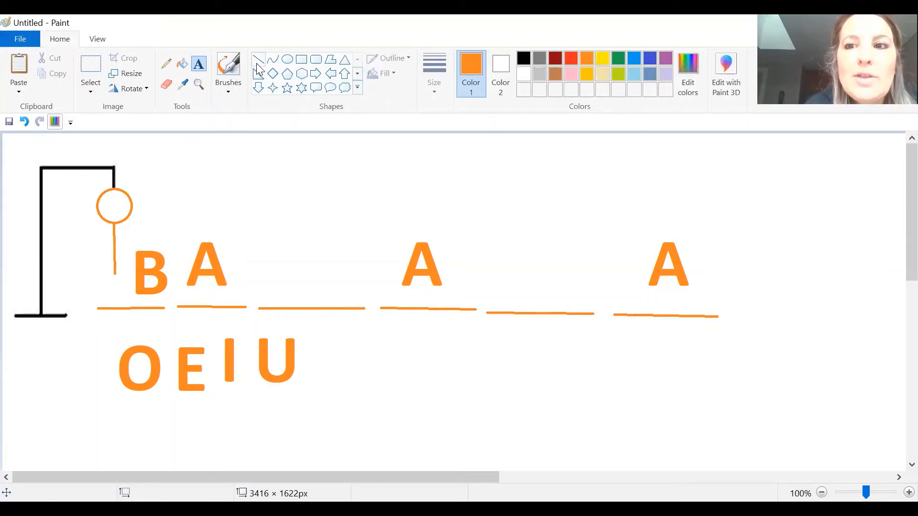
left_click(259, 58)
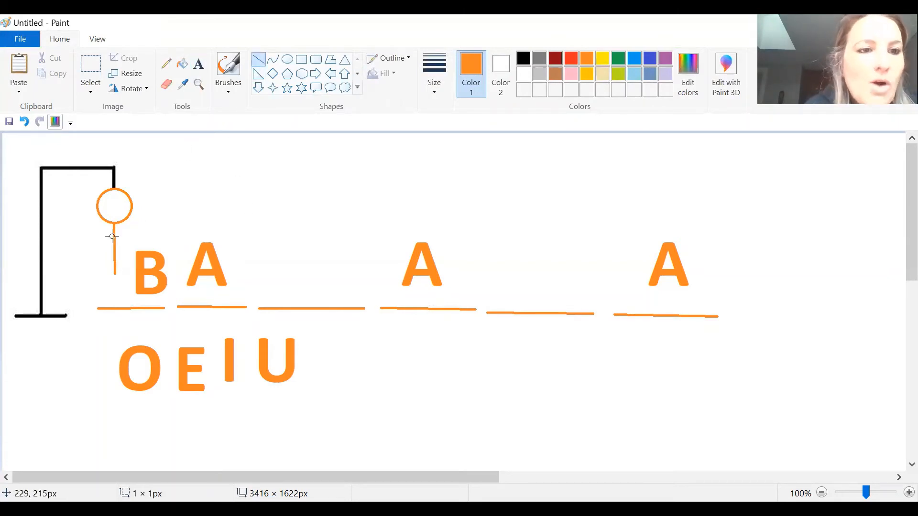
left_click_drag(114, 238, 87, 237)
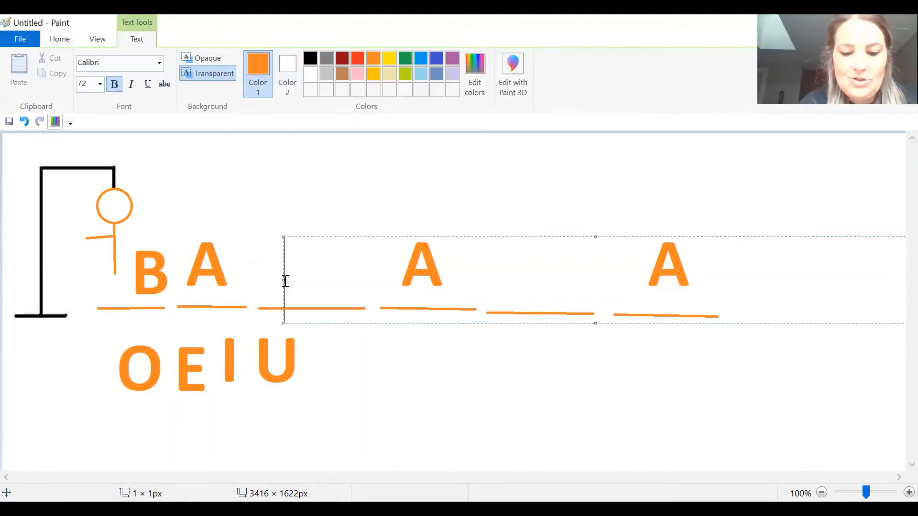
type("N")
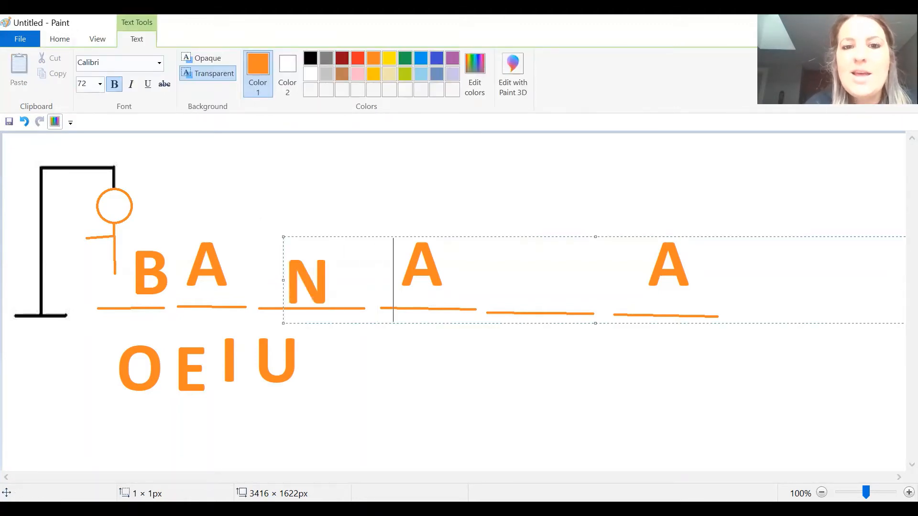
type("N")
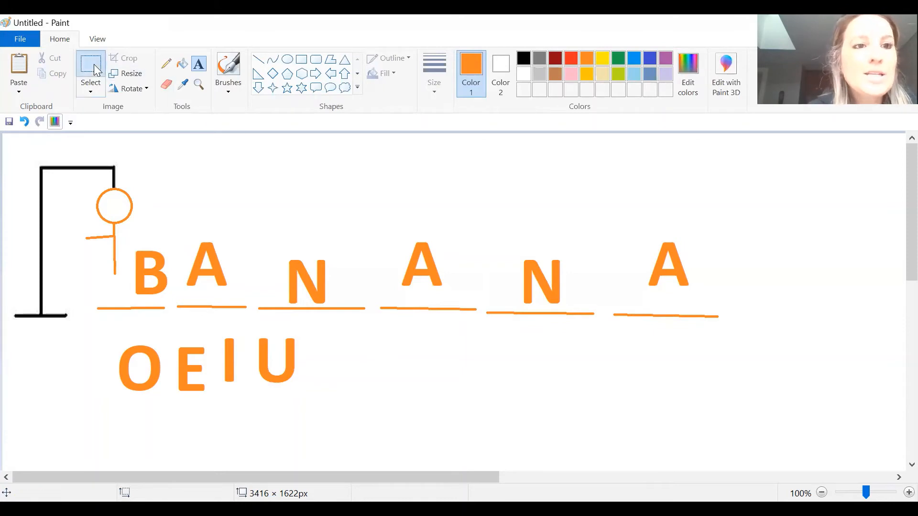
Step: Select and delete the BANANA blanks, the O E I U guesses and the figure
left_click_drag(132, 237, 226, 287)
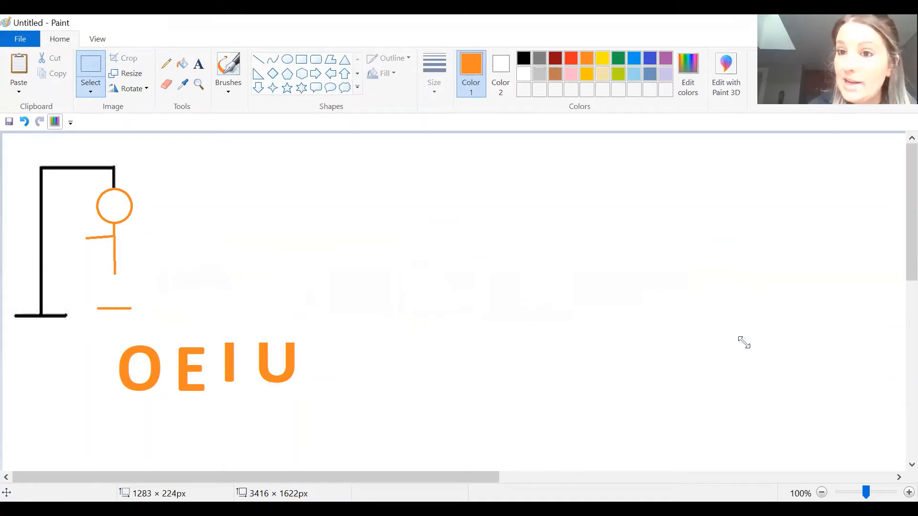
left_click_drag(104, 324, 292, 368)
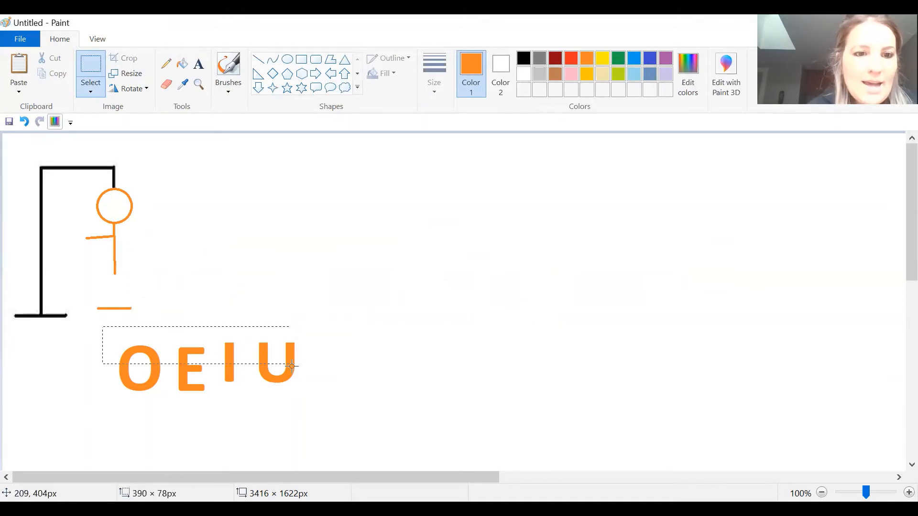
left_click_drag(291, 367, 309, 398)
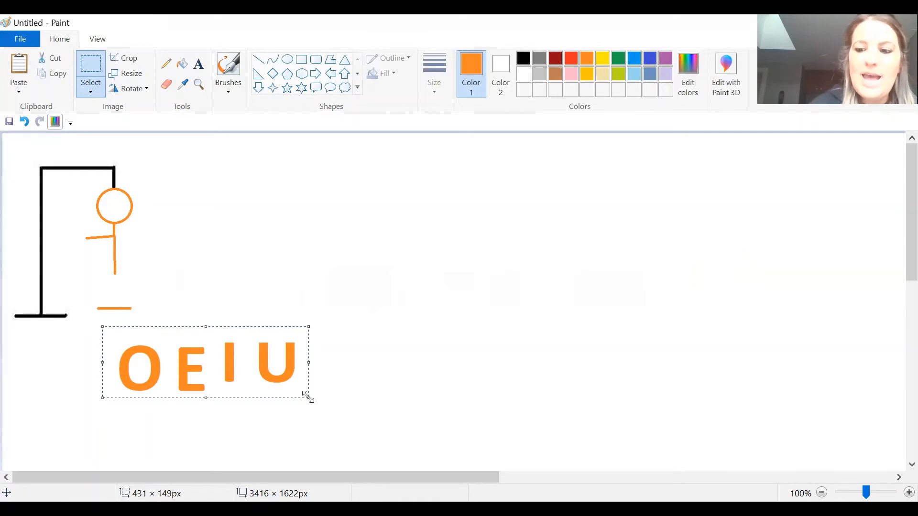
key("Delete")
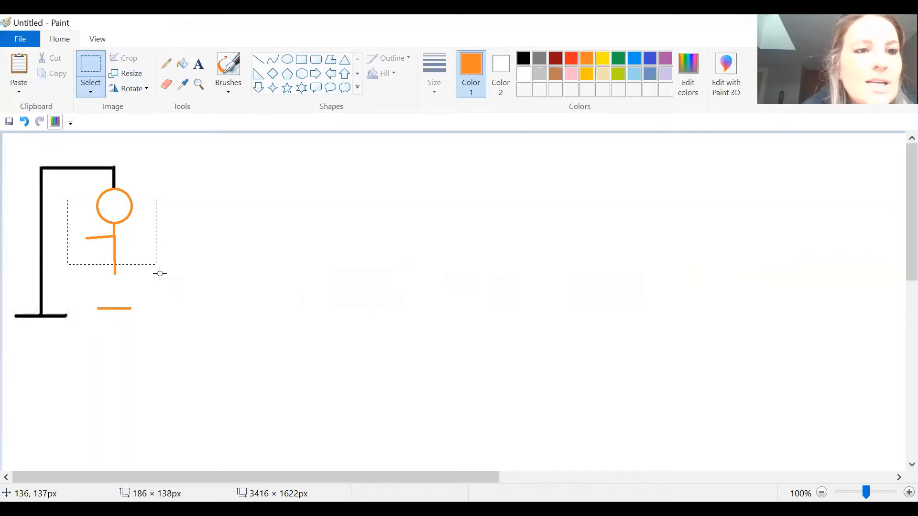
key("Delete")
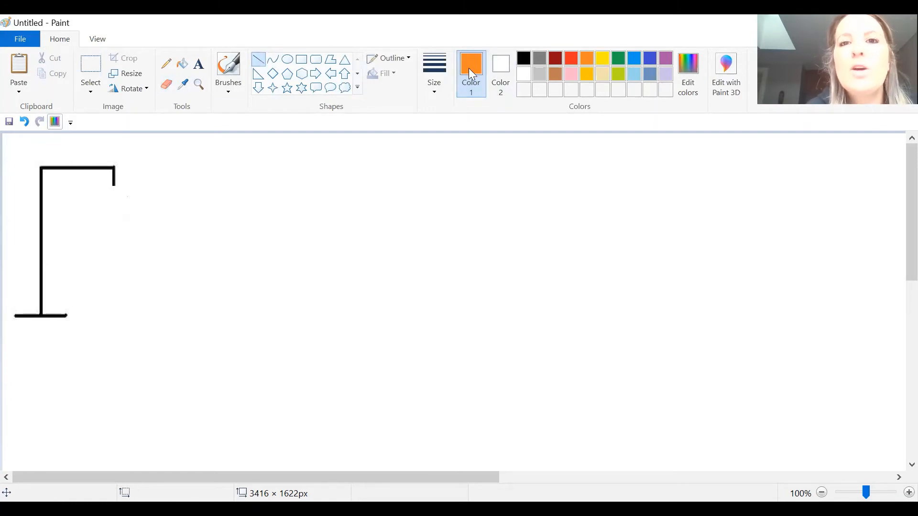
mouse_move(617, 65)
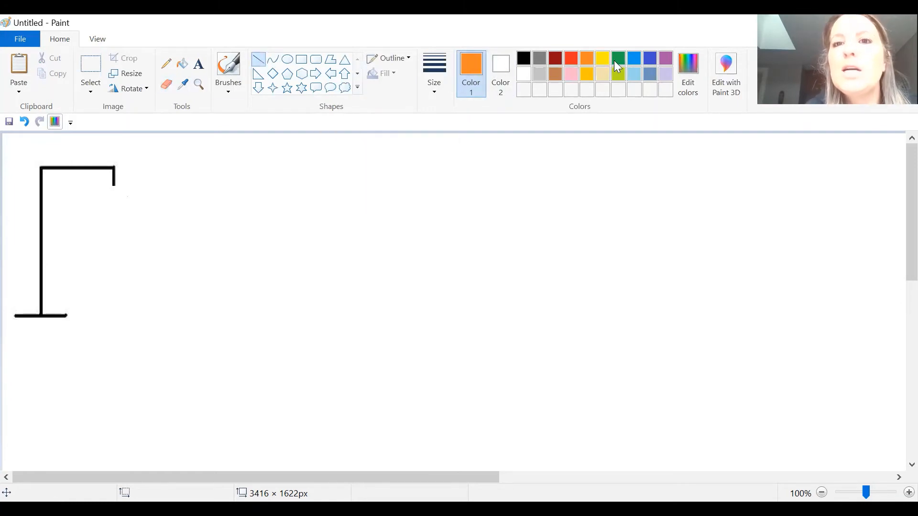
Step: Switch to red and draw five horizontal letter blanks right of the gallows base
left_click(617, 57)
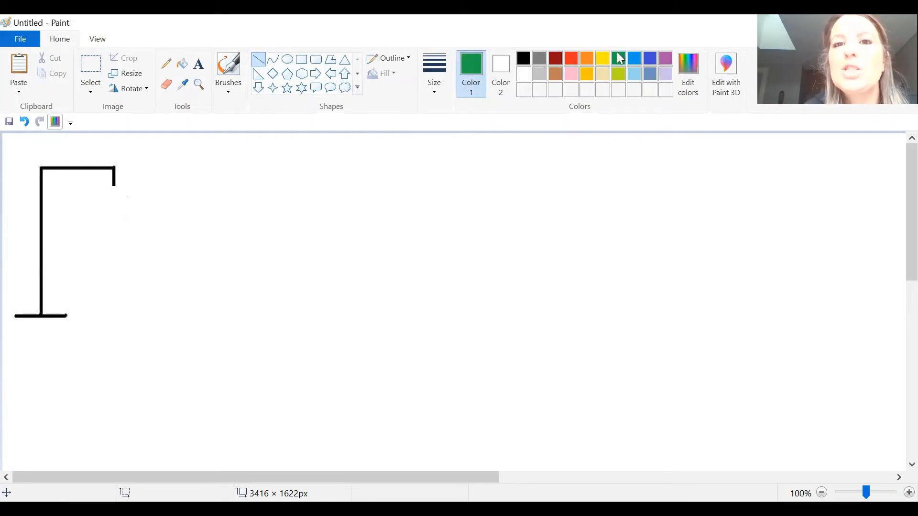
left_click(571, 57)
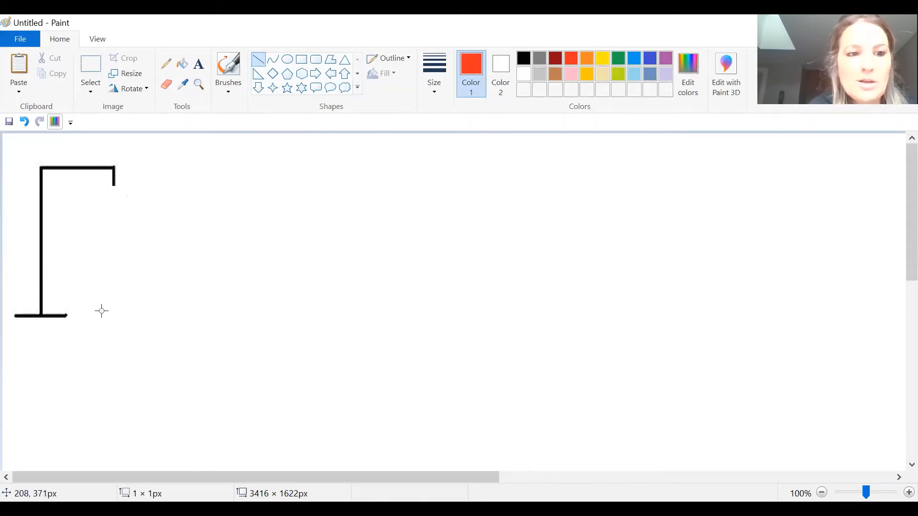
left_click_drag(102, 311, 190, 311)
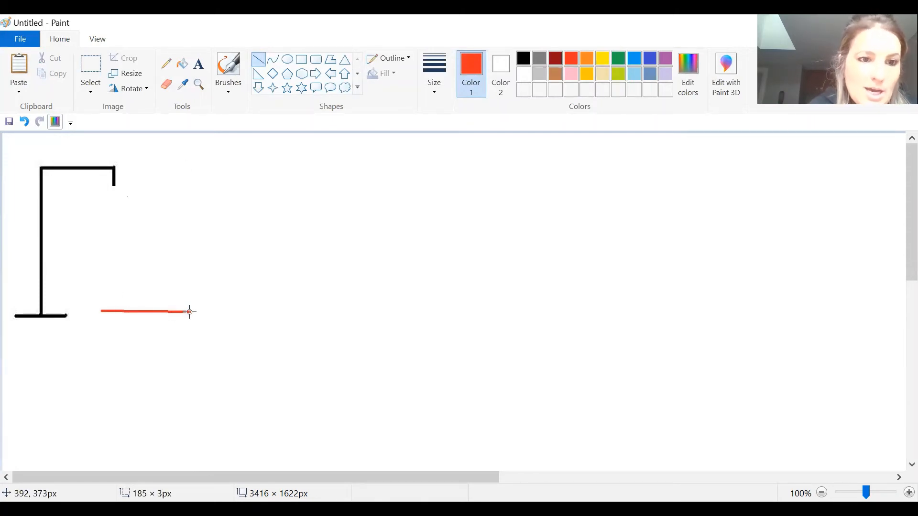
left_click_drag(203, 311, 303, 311)
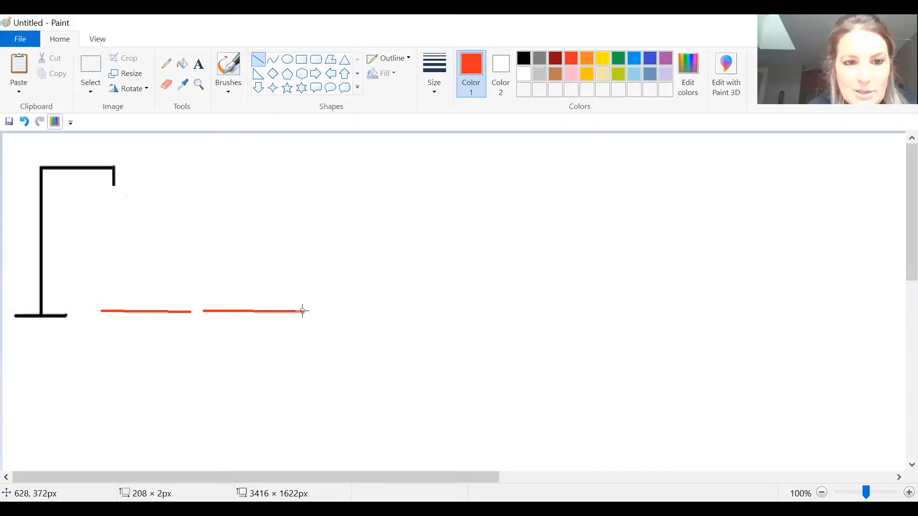
left_click_drag(305, 311, 409, 311)
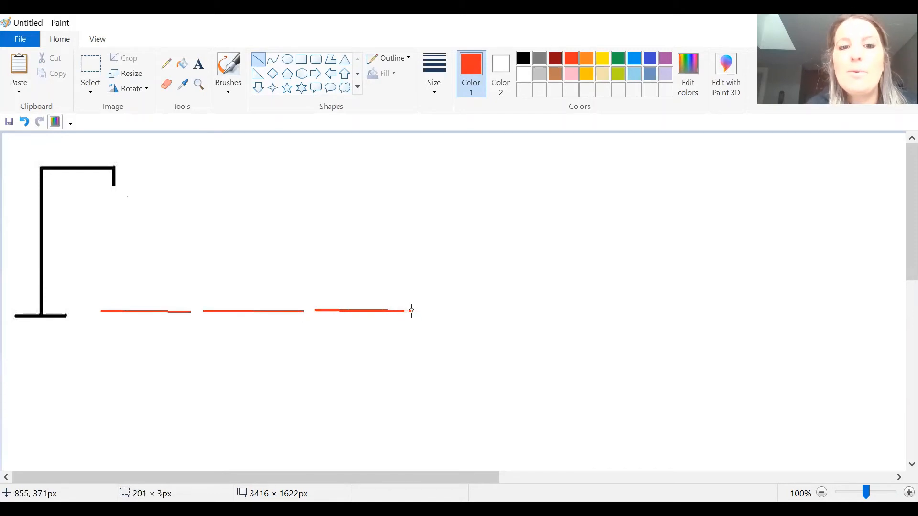
left_click_drag(413, 310, 550, 314)
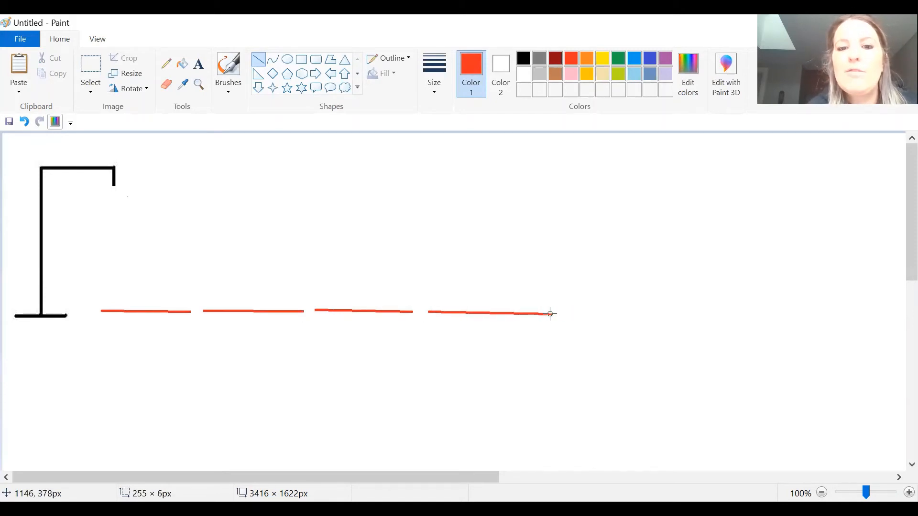
left_click_drag(550, 314, 641, 315)
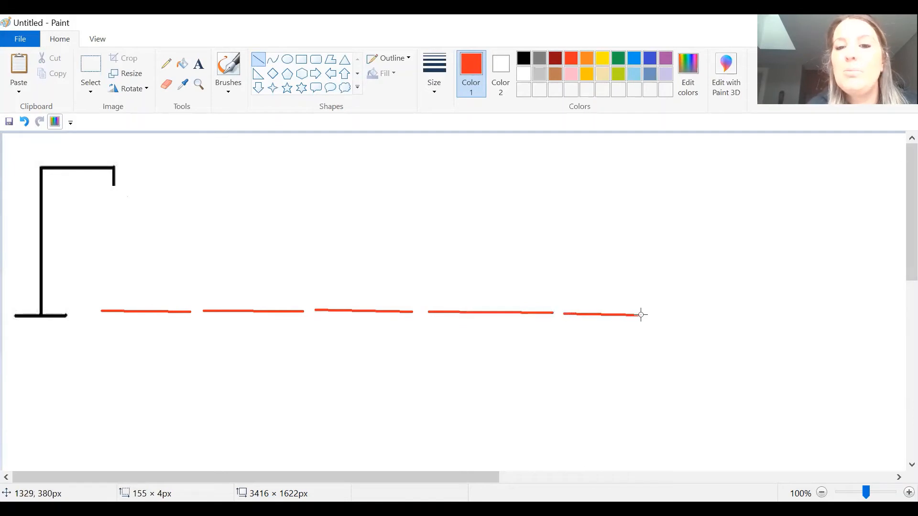
left_click_drag(621, 313, 659, 312)
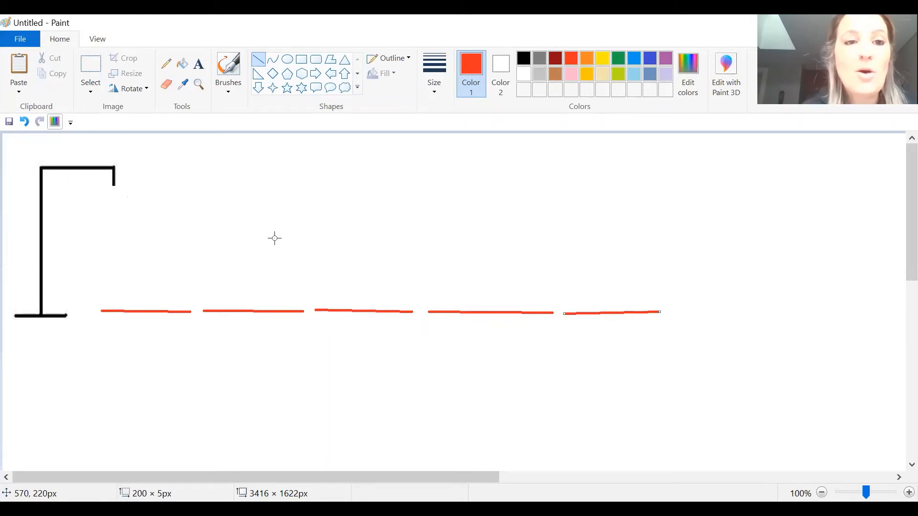
Step: Clear the gallows drawing and write APPLE on the canvas in size 18 text
left_click(91, 70)
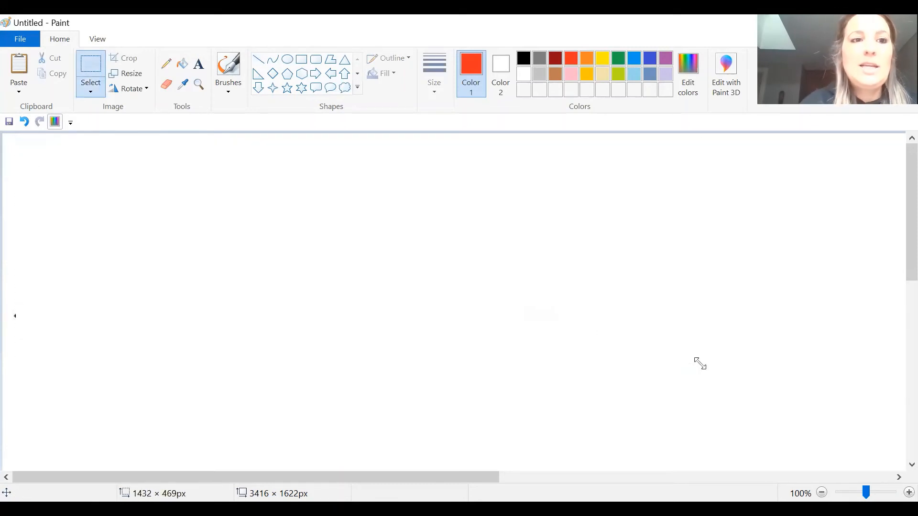
left_click(198, 65)
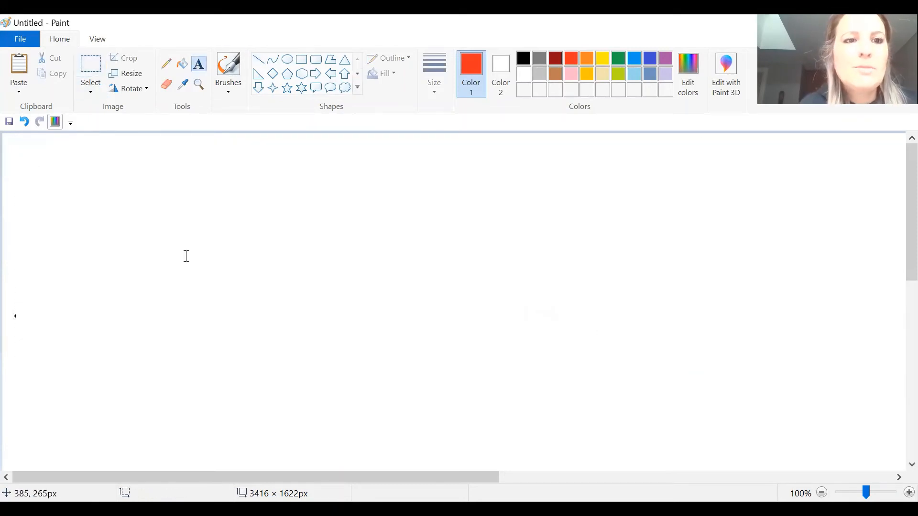
type("APPLE")
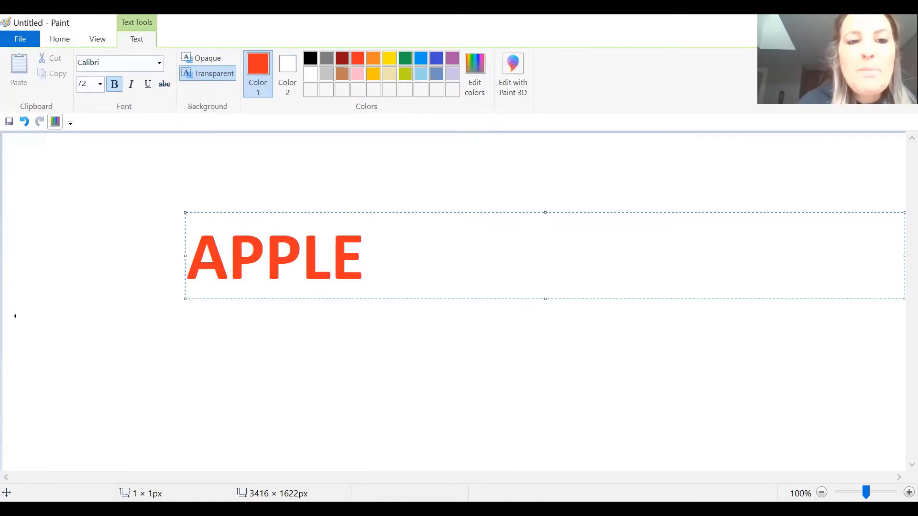
left_click_drag(299, 256, 363, 256)
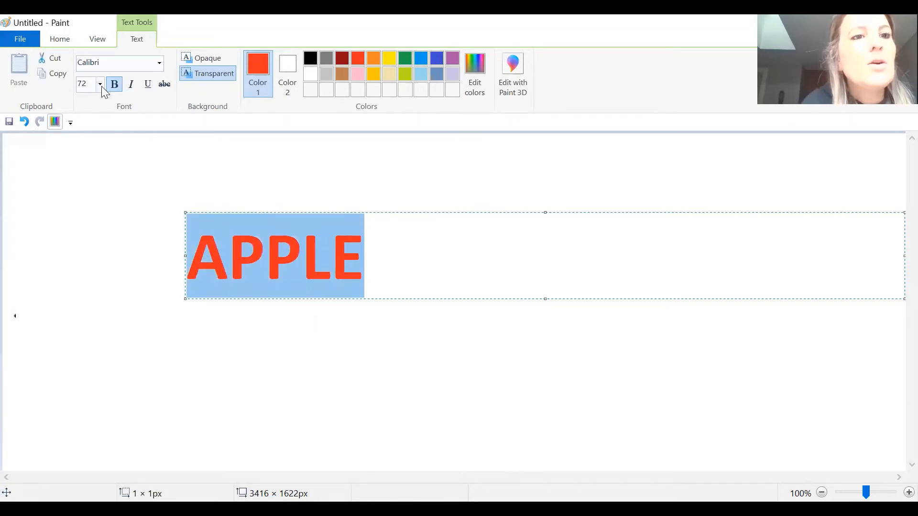
type("18")
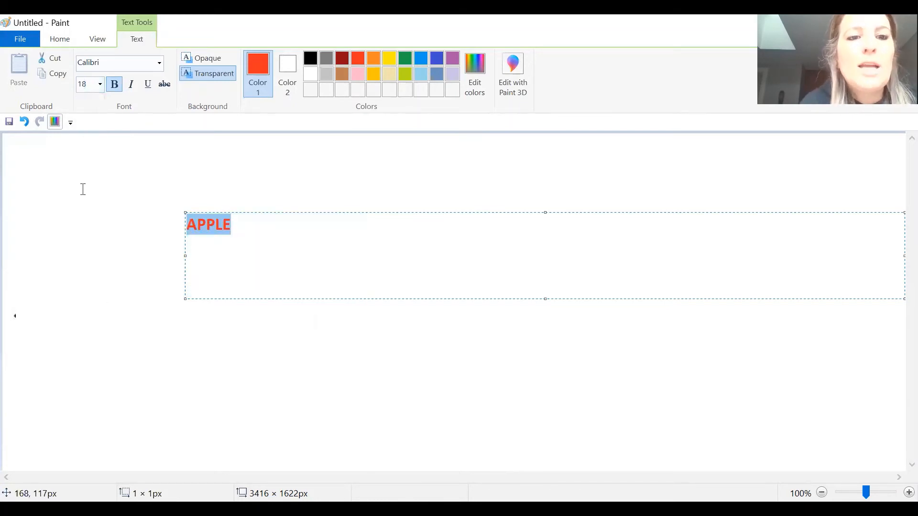
left_click(198, 344)
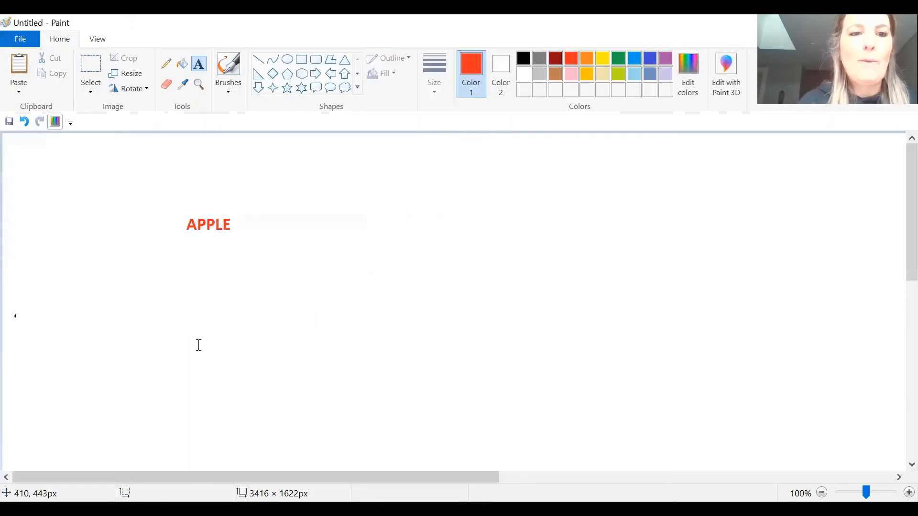
mouse_move(517, 418)
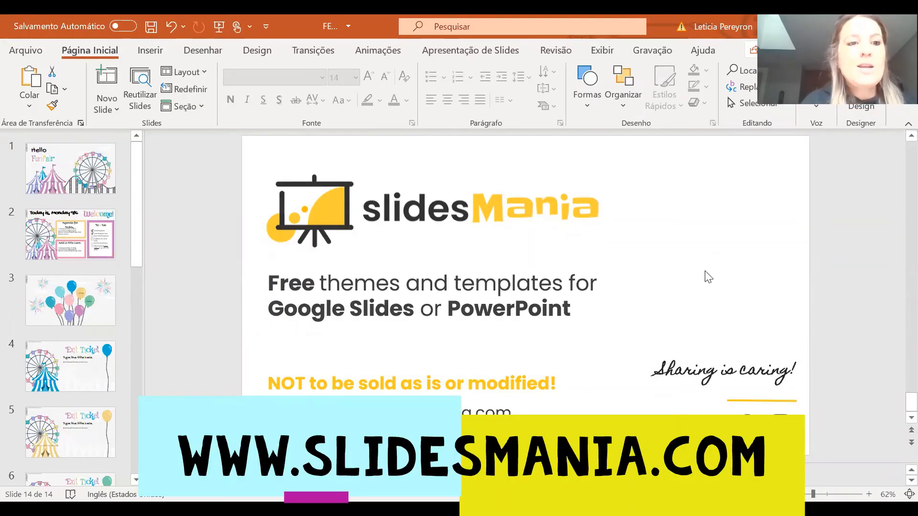
Step: Step through slide 1 and the 'Today is Monday' slide to reach the balloons slide
left_click(70, 169)
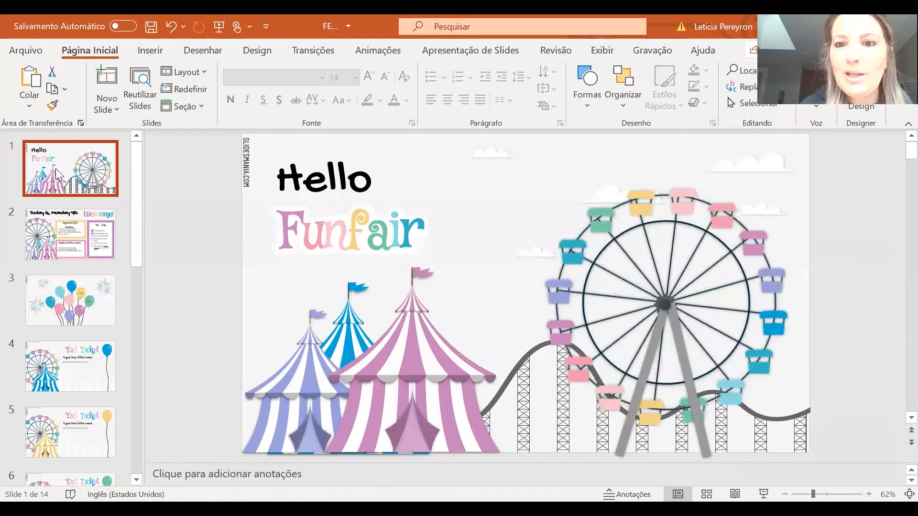
left_click(70, 235)
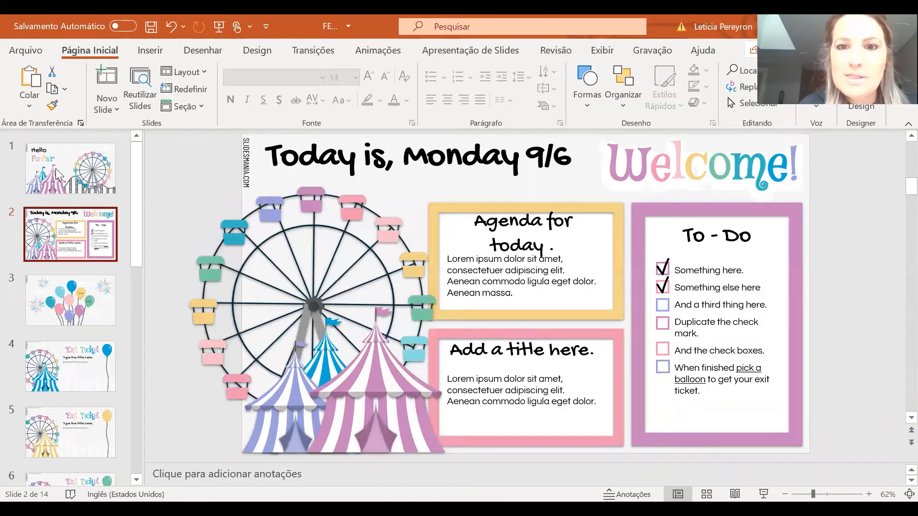
mouse_move(474, 210)
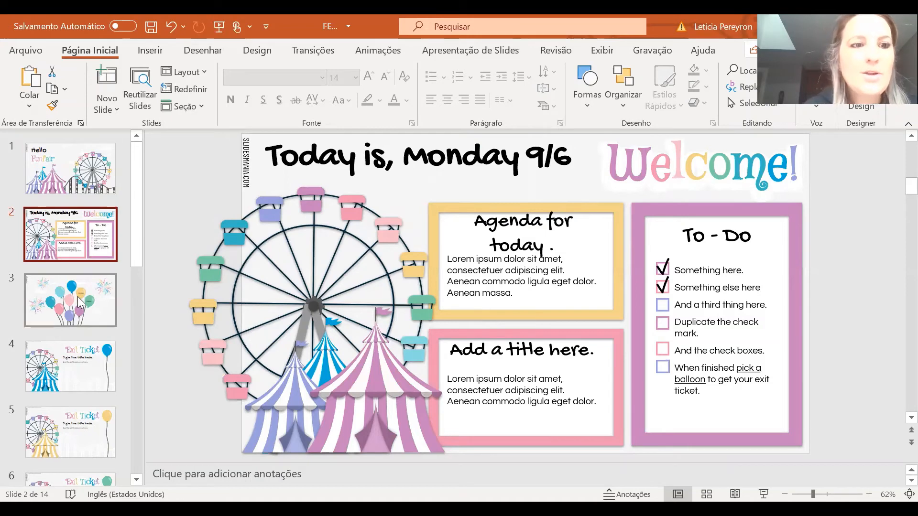
left_click(70, 300)
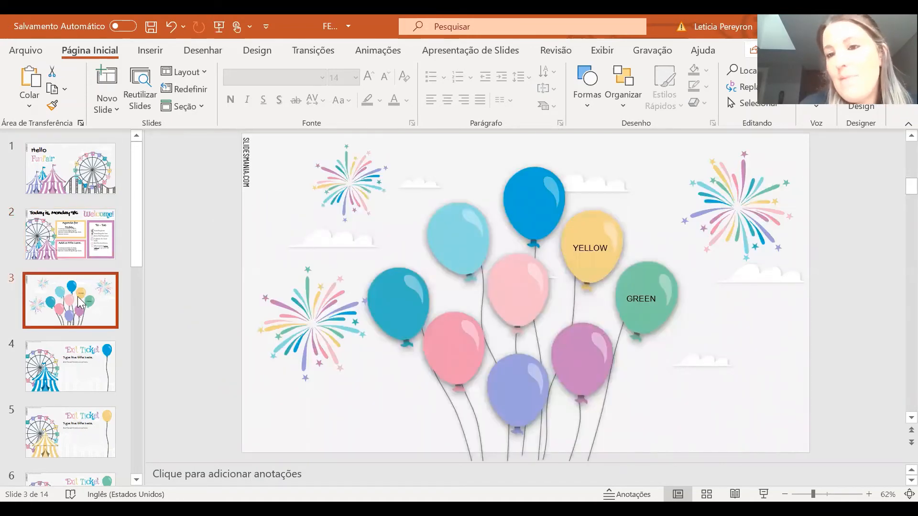
mouse_move(212, 169)
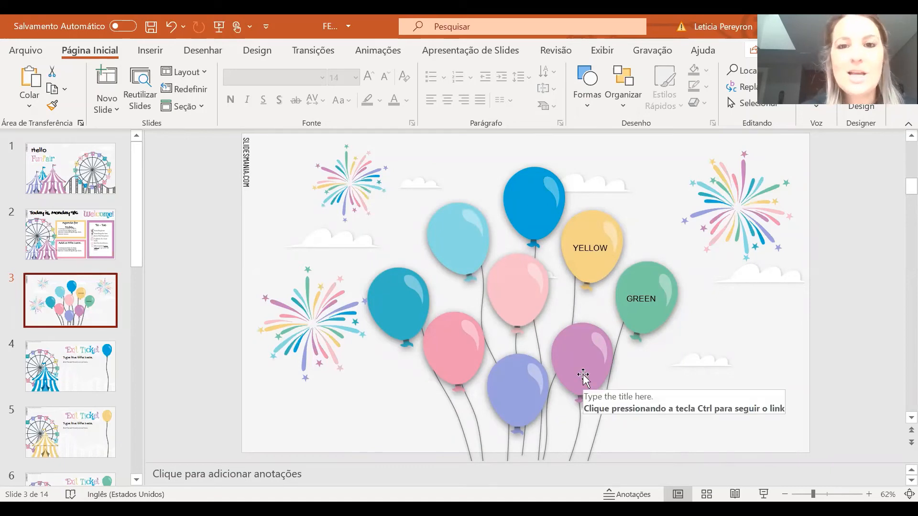
mouse_move(432, 193)
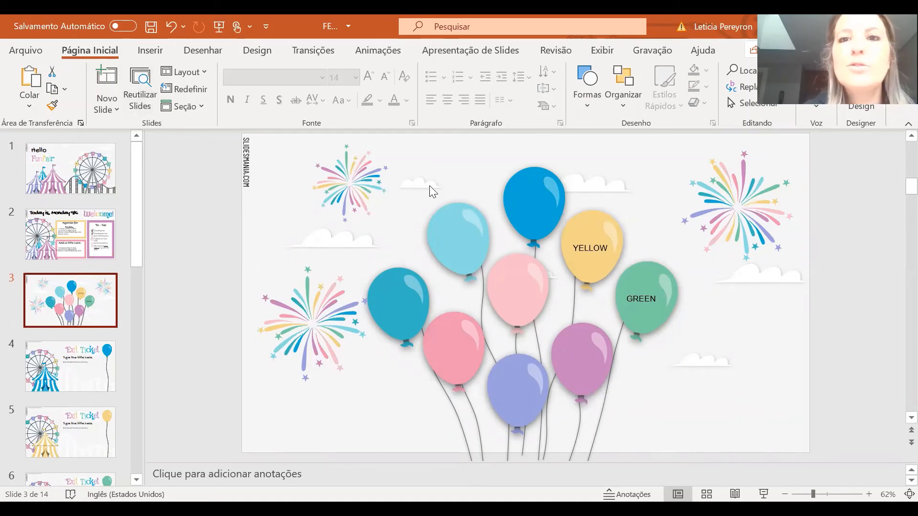
Step: Label the dark blue balloon BLUE, then select the pink middle balloon
left_click(532, 202)
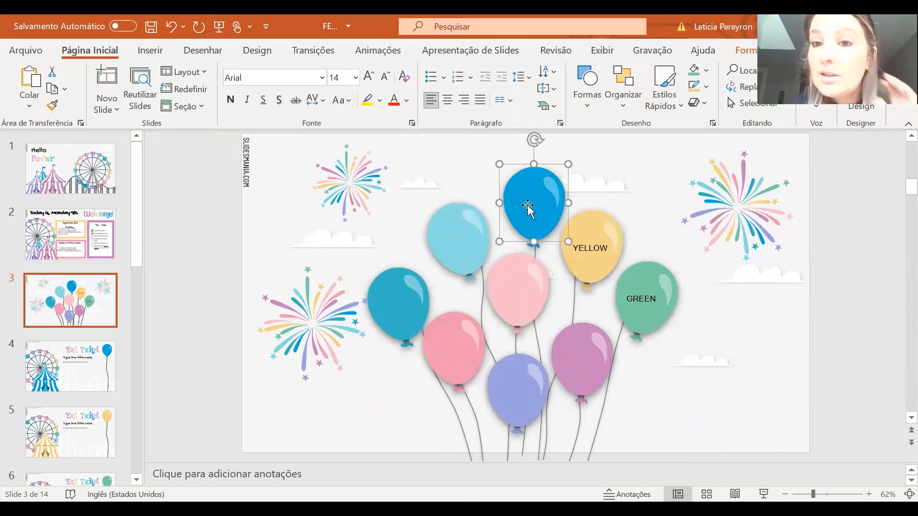
type("BLUE")
left_click(459, 239)
type("GREEN")
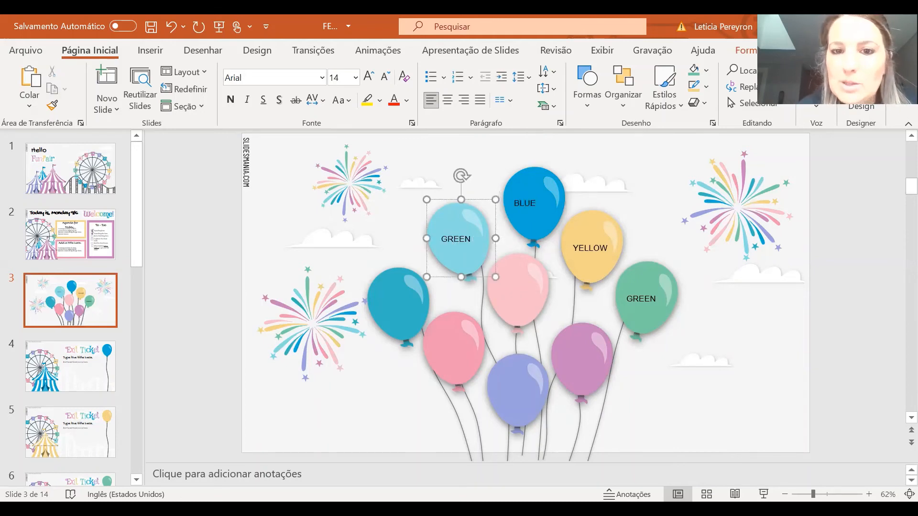
left_click(516, 290)
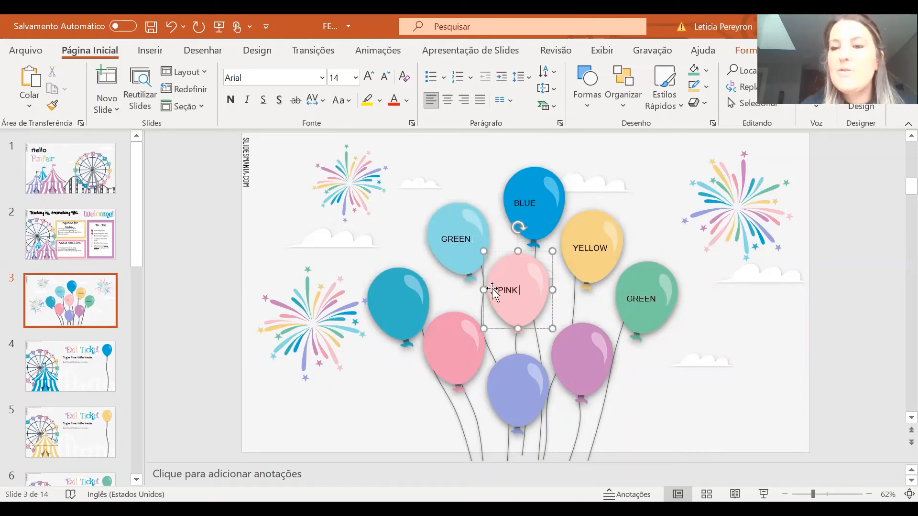
left_click(70, 366)
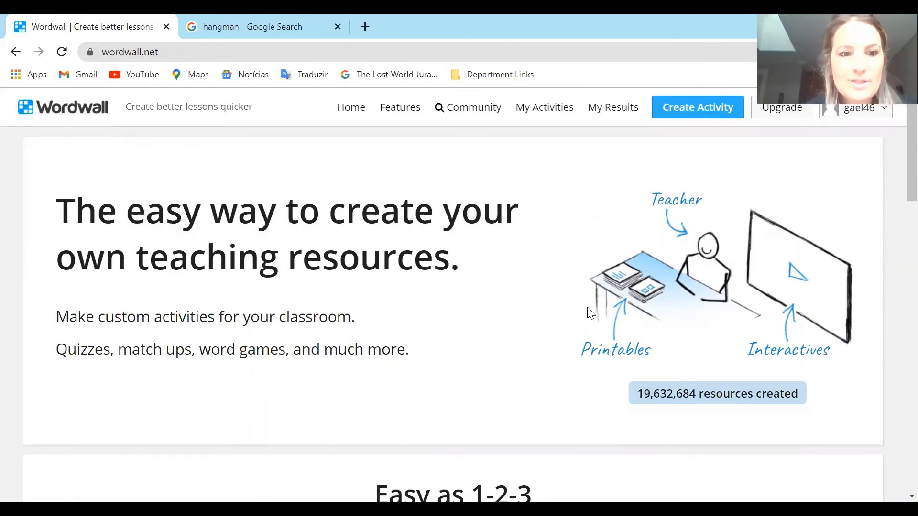
Step: Scroll through the Quiz template page to view its example activities
scroll("down", 3)
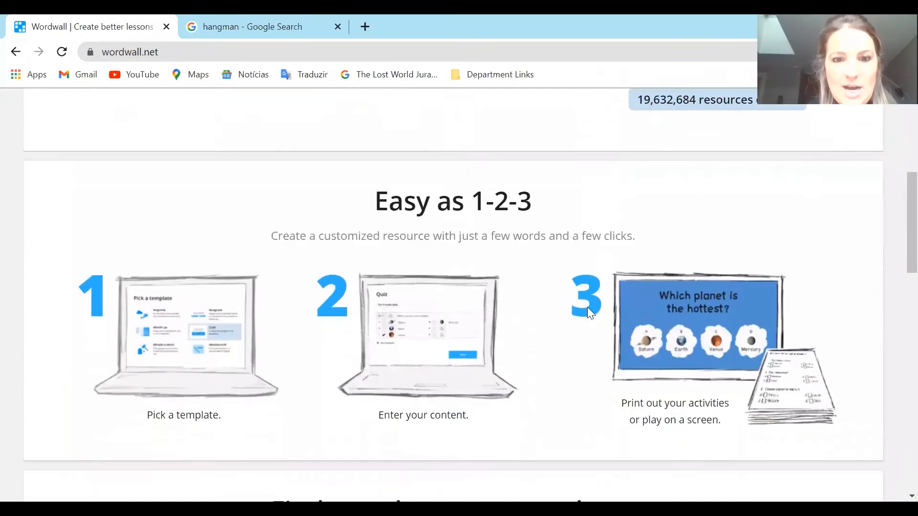
scroll("down", 3)
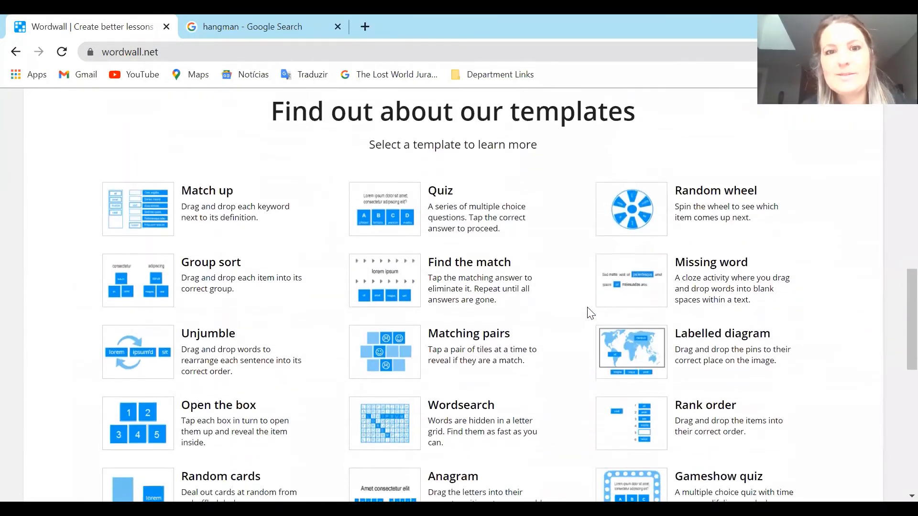
left_click(451, 208)
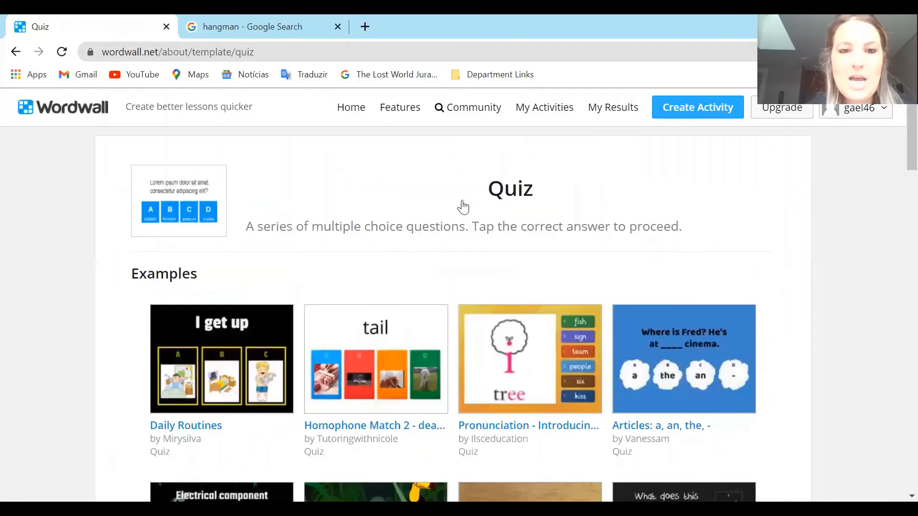
scroll("down", 3)
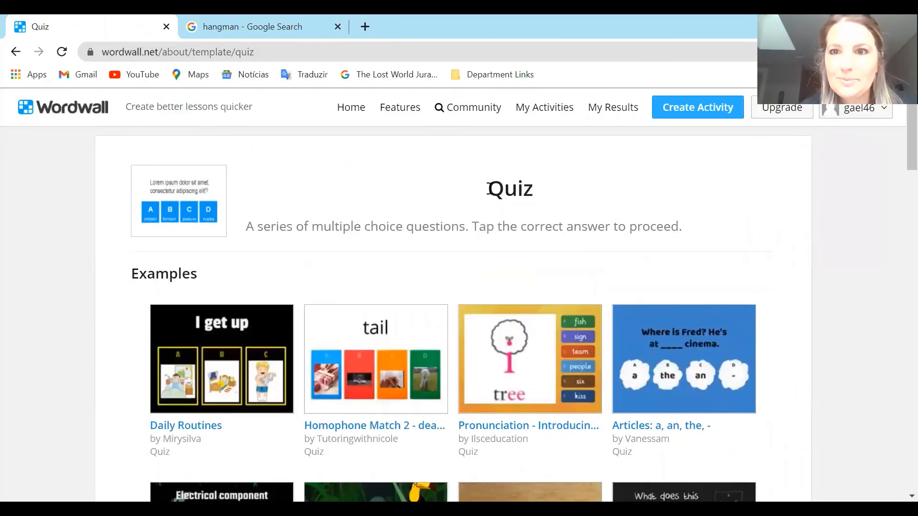
Step: Pick the Quiz template and enter 'WHAT IS THE COLOUR OF THE SKY' as question 1
left_click(697, 107)
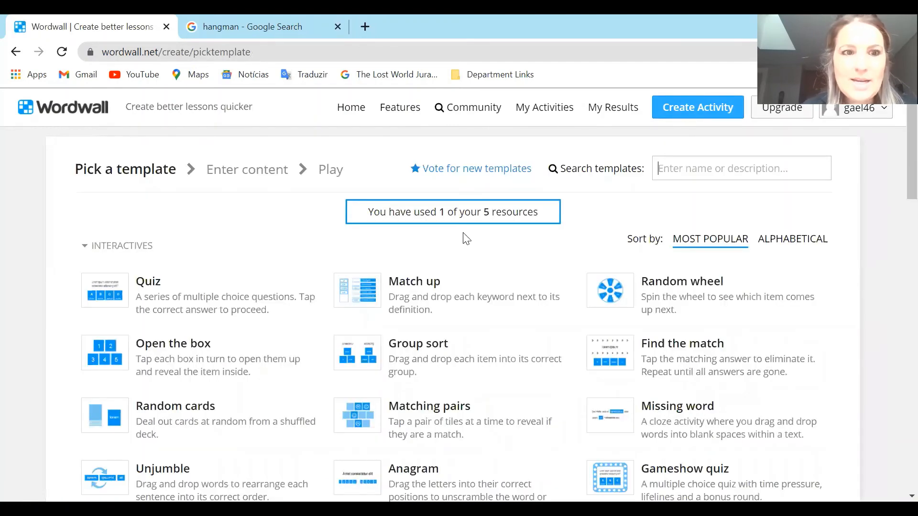
left_click(148, 281)
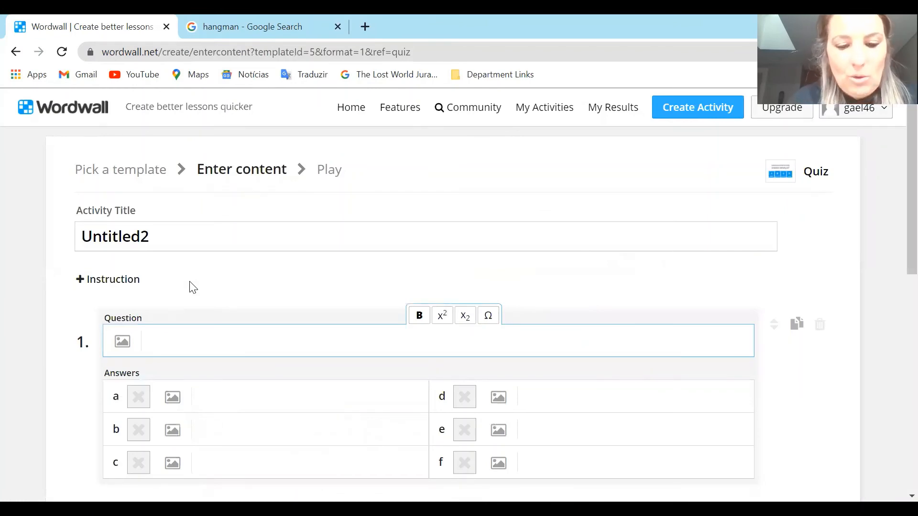
type("WHAT IS THE")
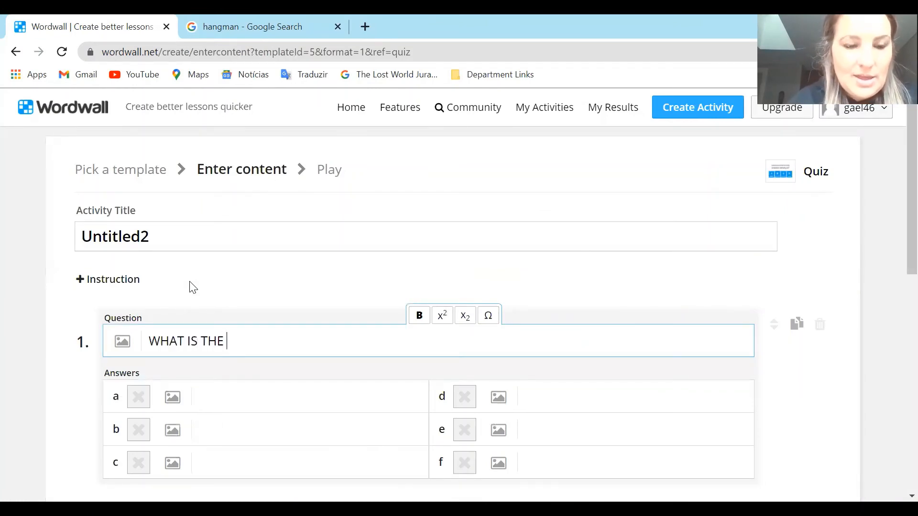
type("COLOUR OF")
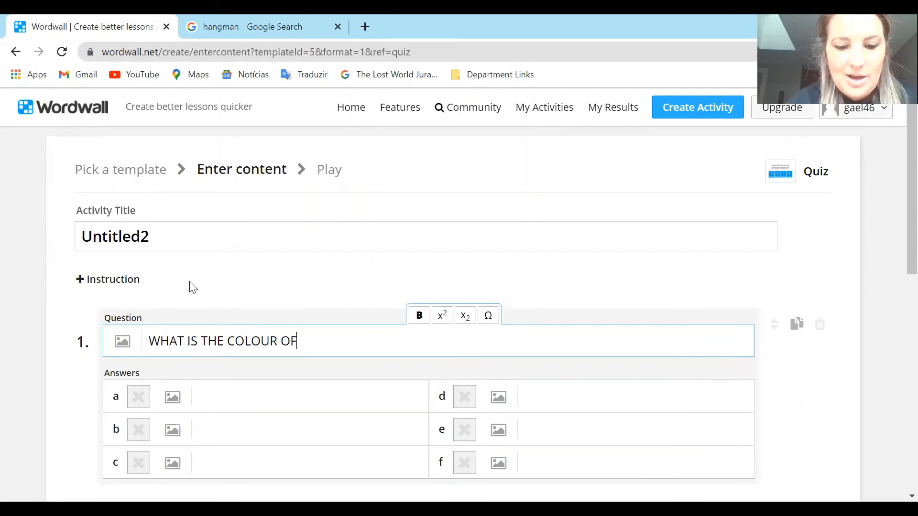
type("THE SKY?")
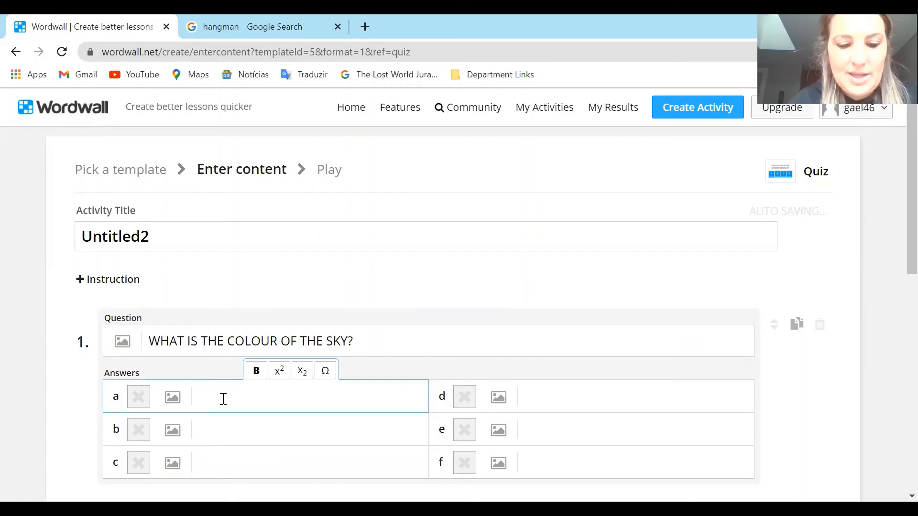
Step: Enter answers RED, GREEN, PINK, BLUE, YELLOW, ORANGE, mark BLUE correct, and click Done
type("RED")
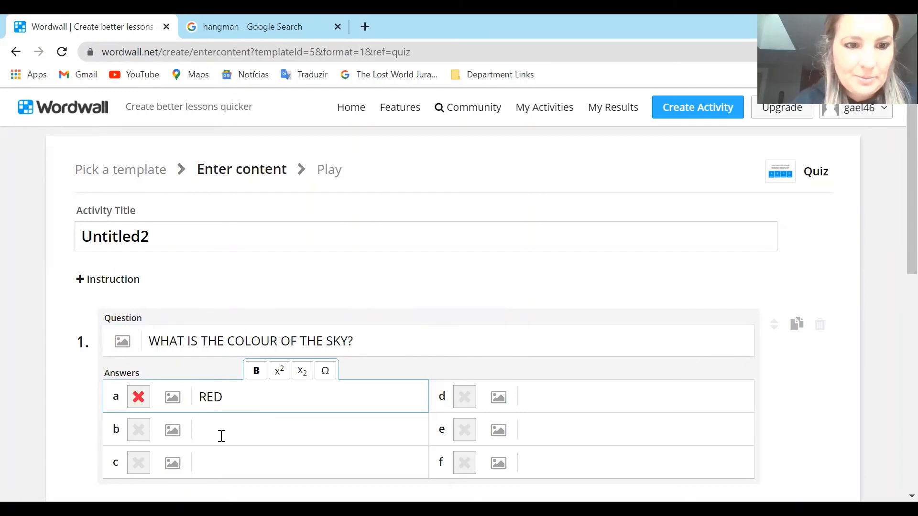
type("GREEN")
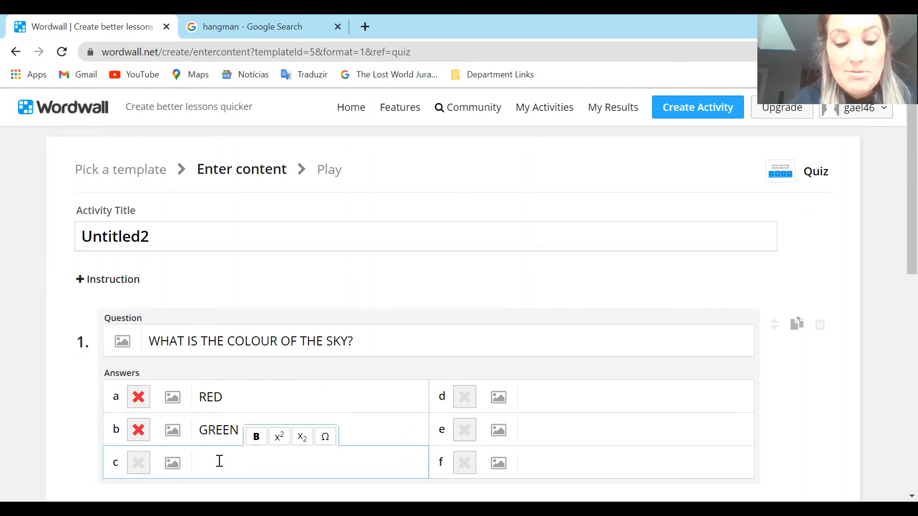
type("PINK")
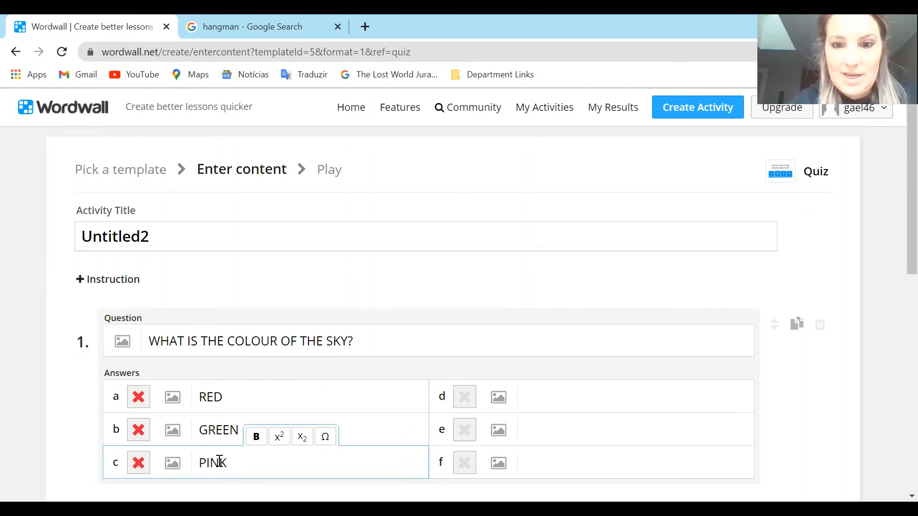
type("B")
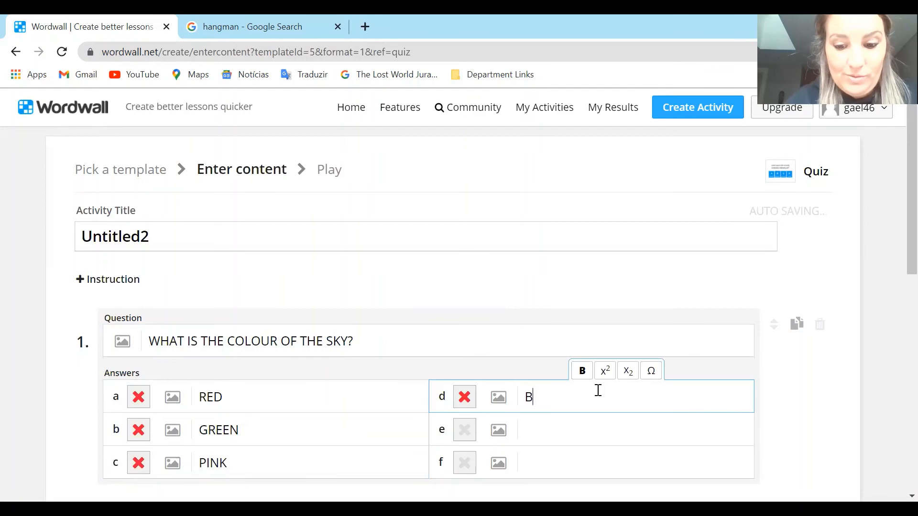
type("LUE")
left_click(592, 429)
type("Y")
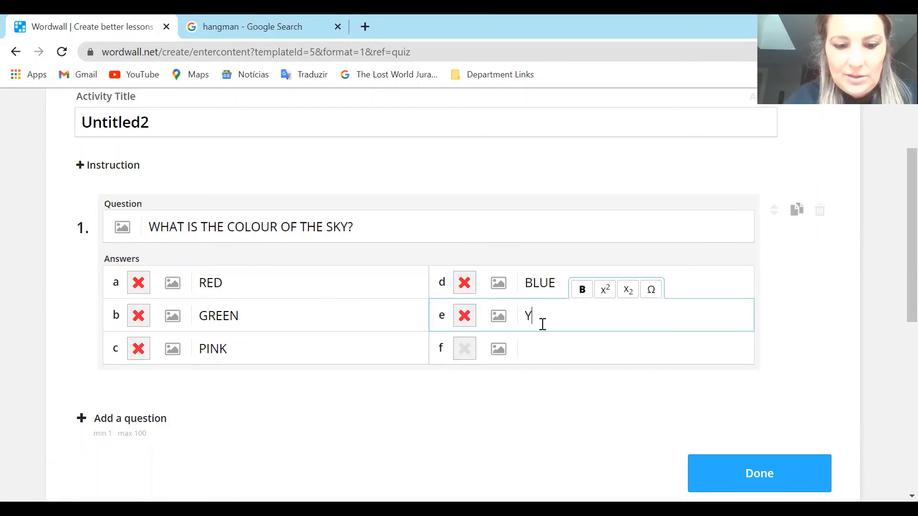
type("ELLOW")
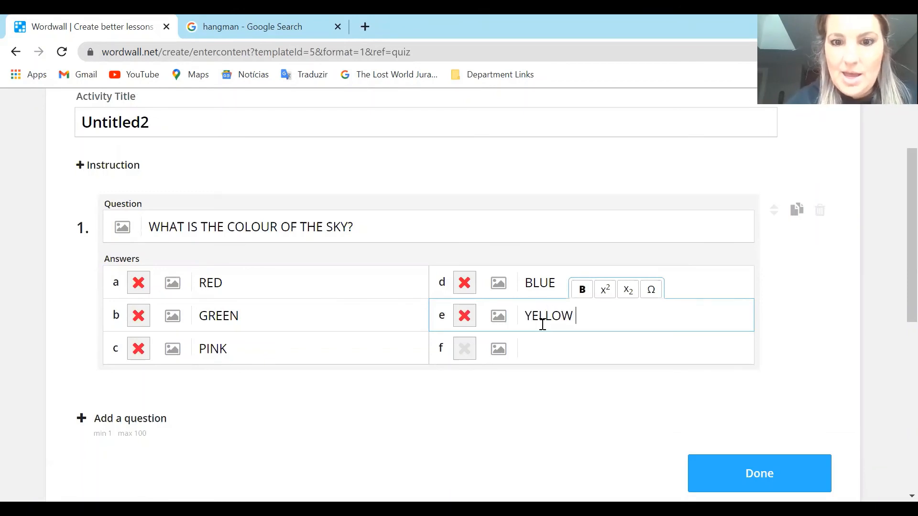
type("ORANG")
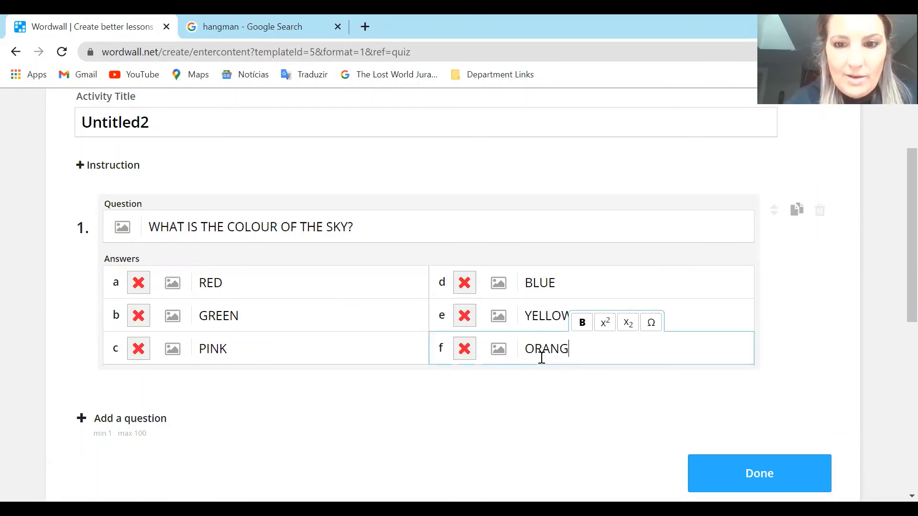
type("E")
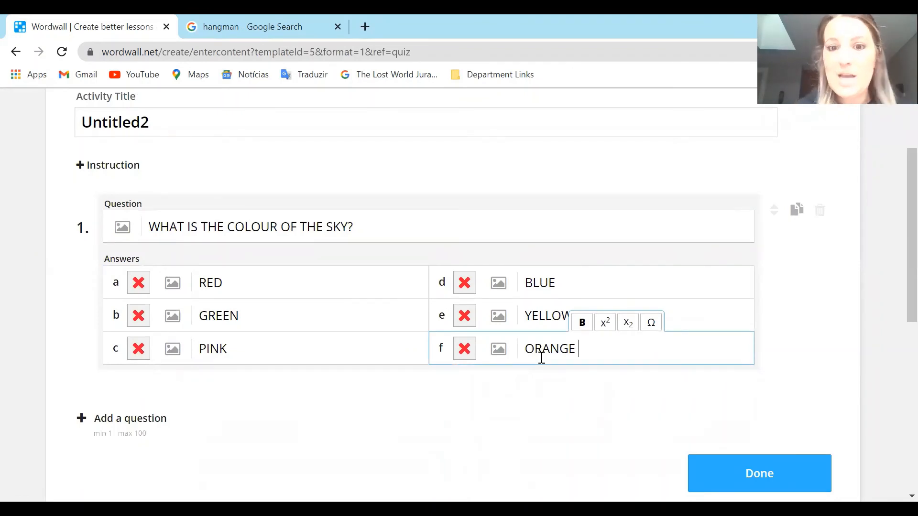
left_click(464, 282)
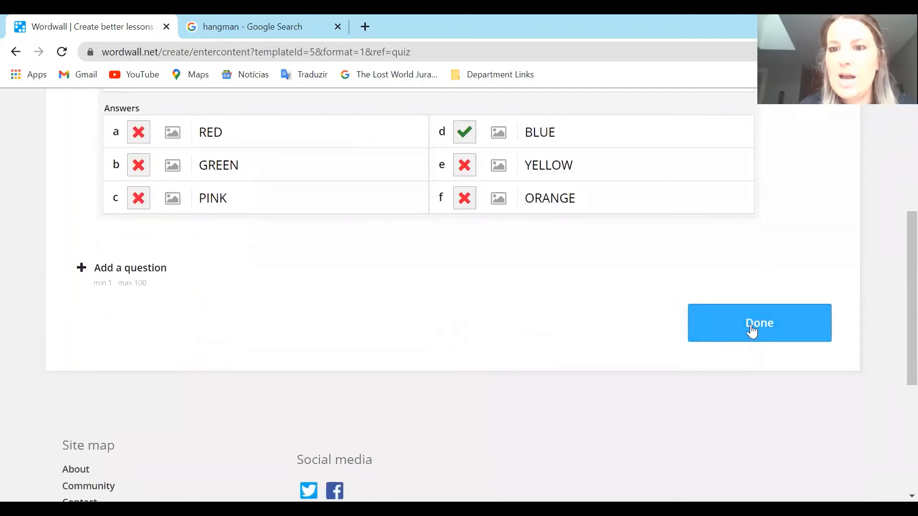
left_click(760, 323)
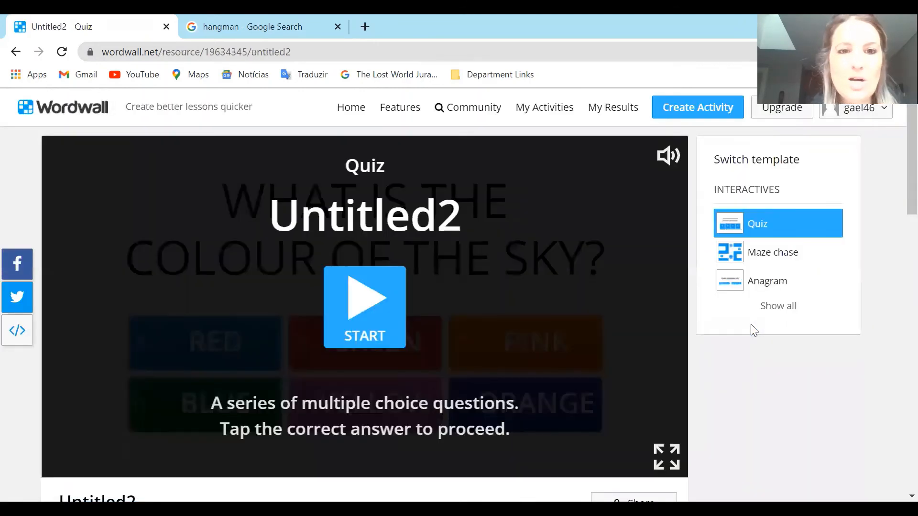
Step: Play the quiz answering BLUE for a 1/1 score, then switch to Maze chase
left_click(364, 306)
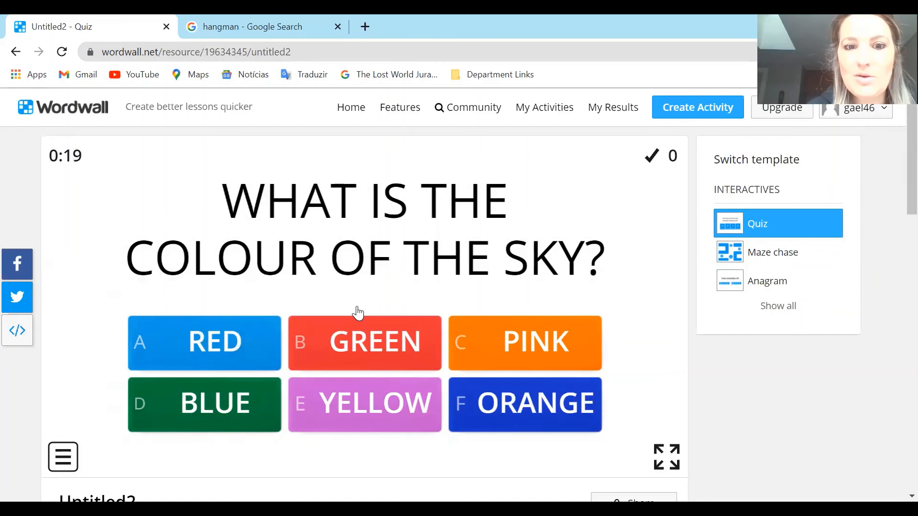
left_click(204, 404)
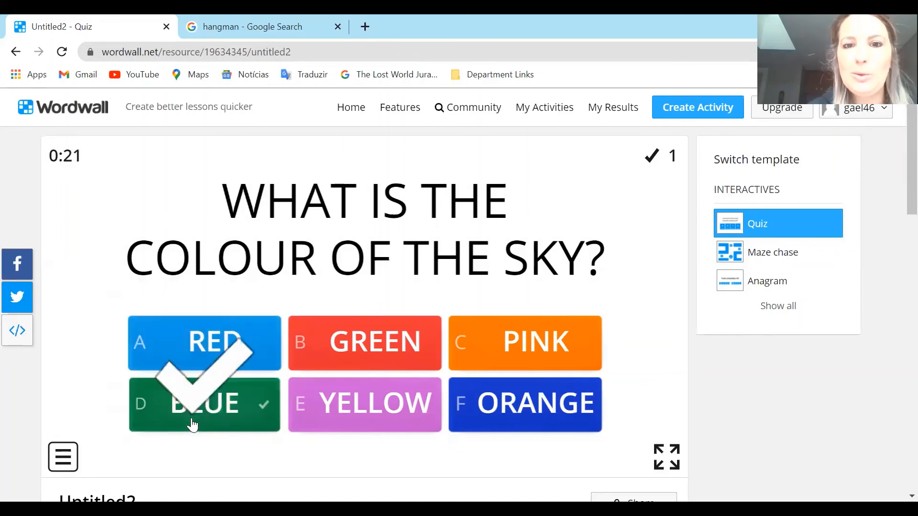
left_click(204, 402)
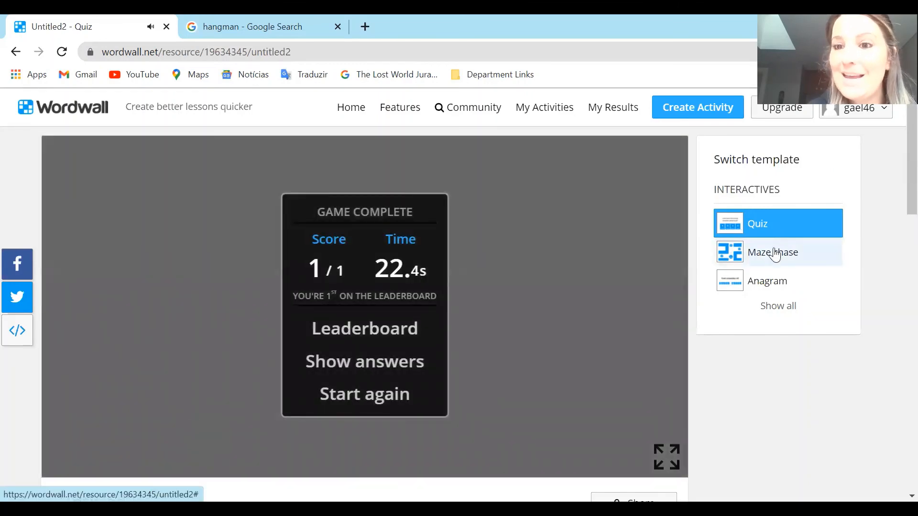
left_click(773, 252)
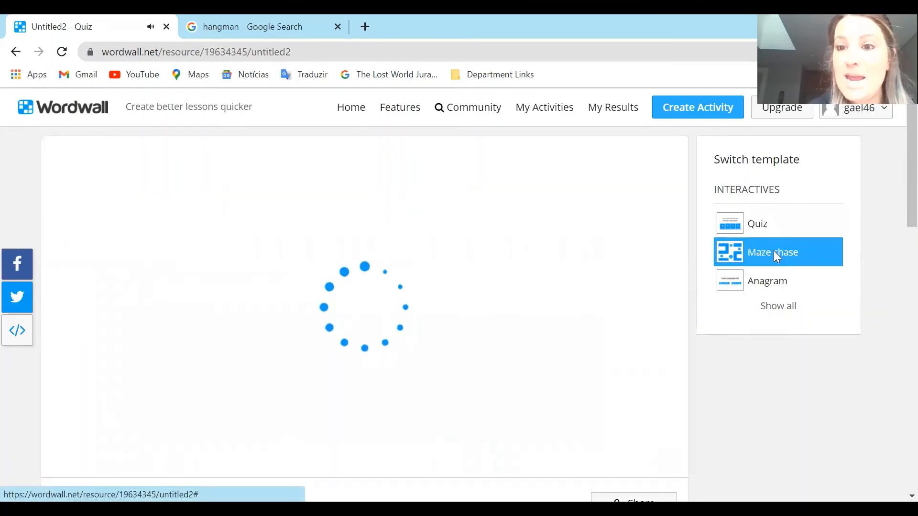
Step: Play the Maze chase game to the BLUE zone, then switch to Anagram
left_click(773, 252)
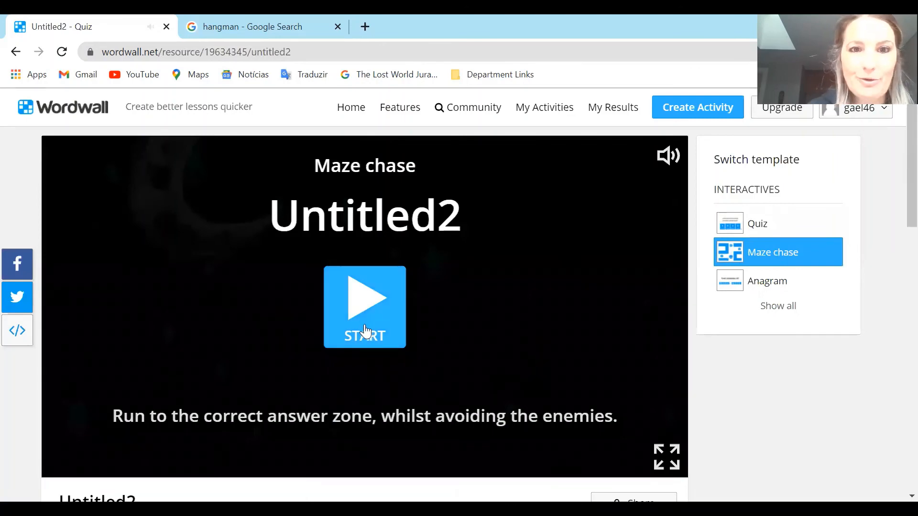
left_click(365, 306)
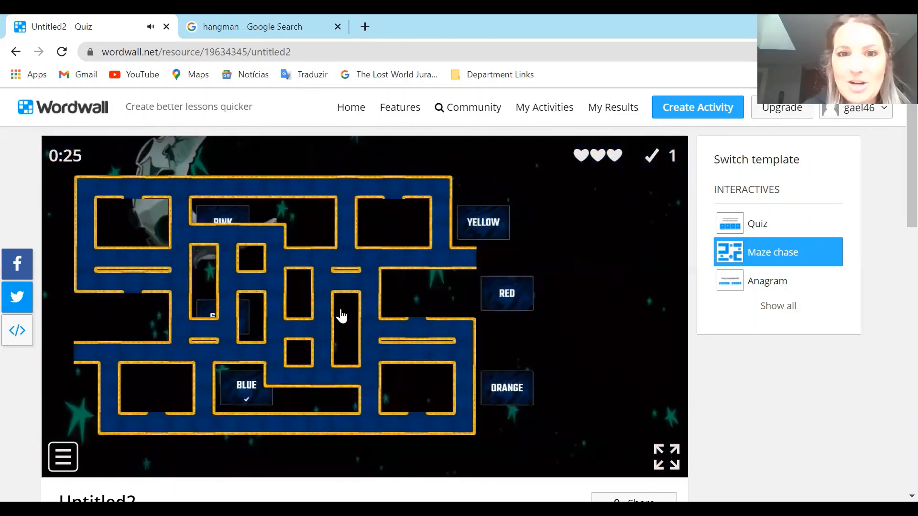
left_click(768, 281)
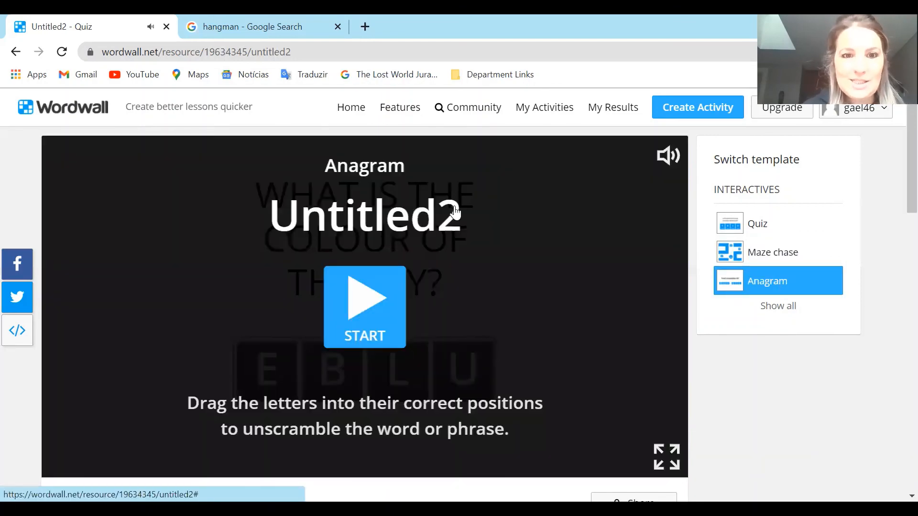
Step: Start the Anagram game and drag the letters to spell BLUE
left_click(364, 307)
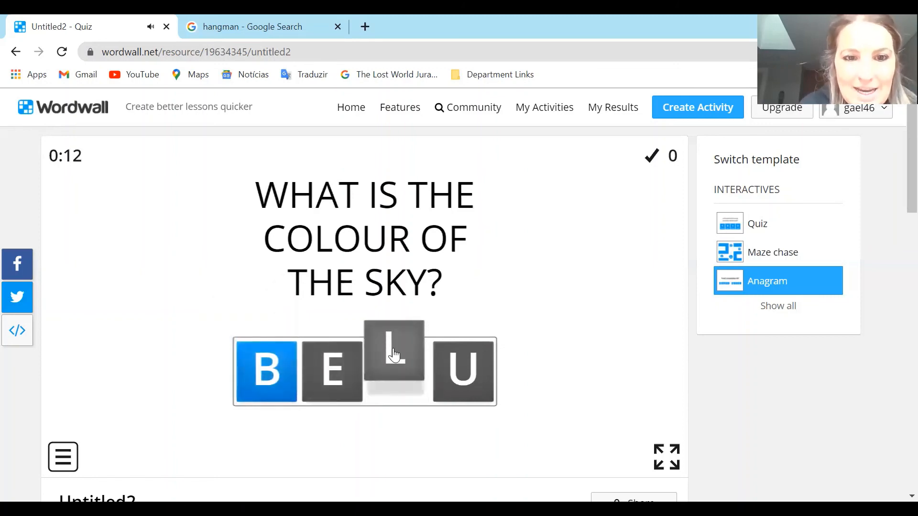
left_click_drag(394, 360, 316, 369)
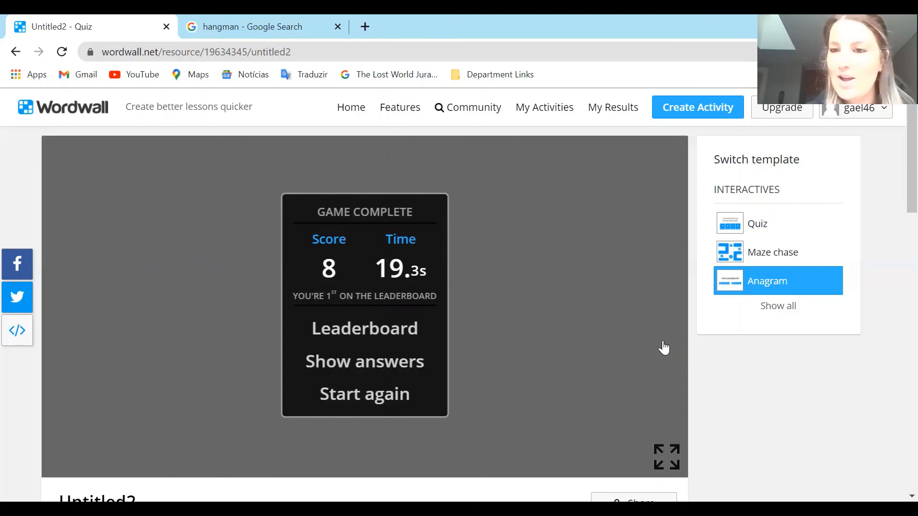
mouse_move(612, 421)
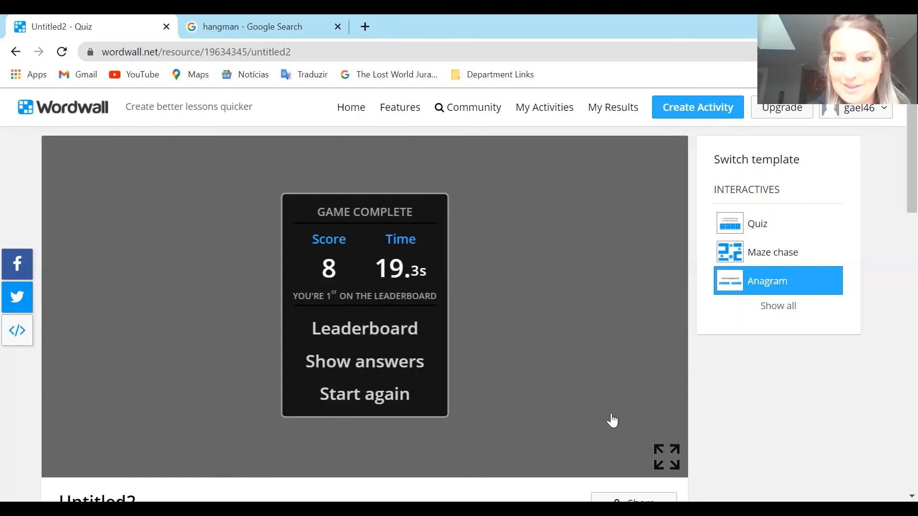